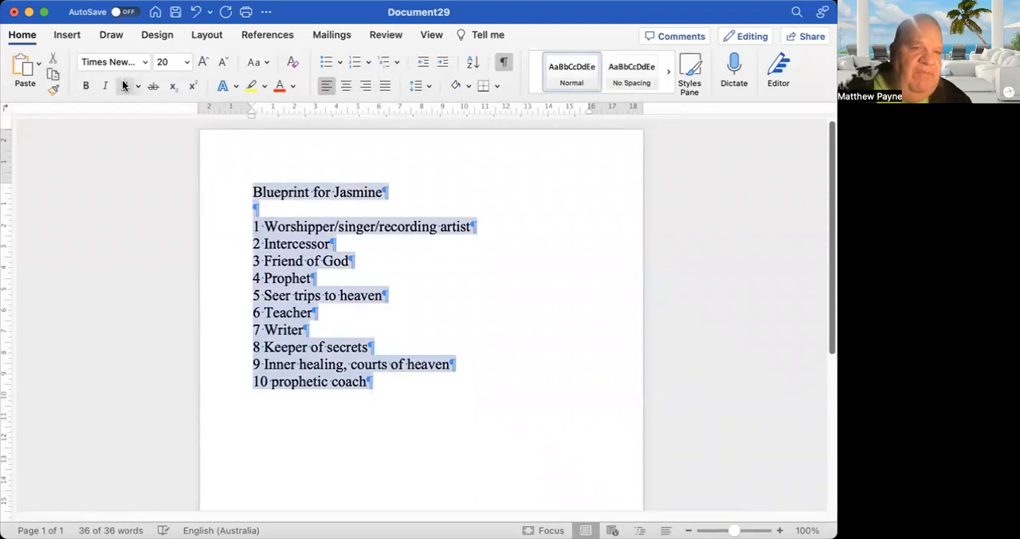
Change the selected ten-item callings list from 20 to 26 point, then deselect it
left_click(183, 61)
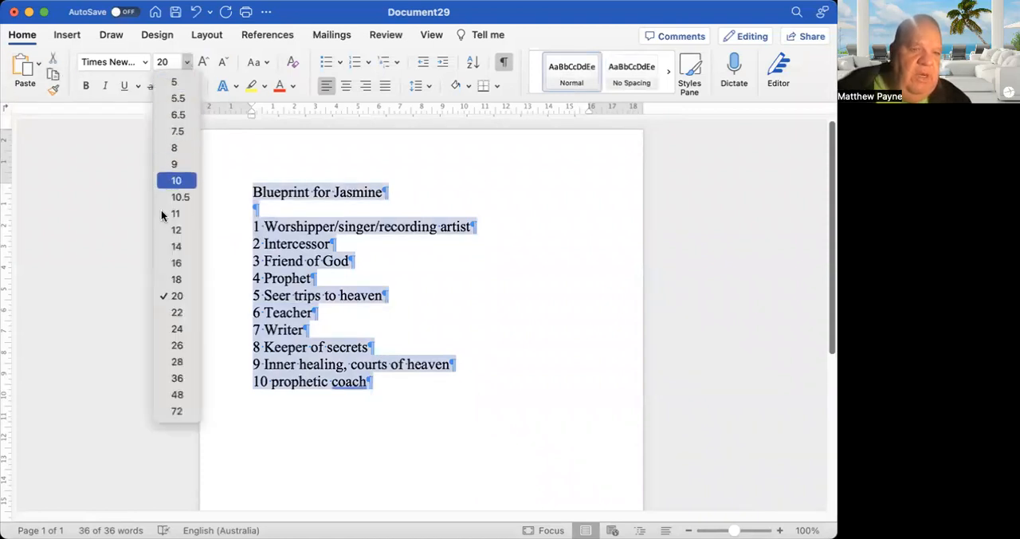
left_click(177, 345)
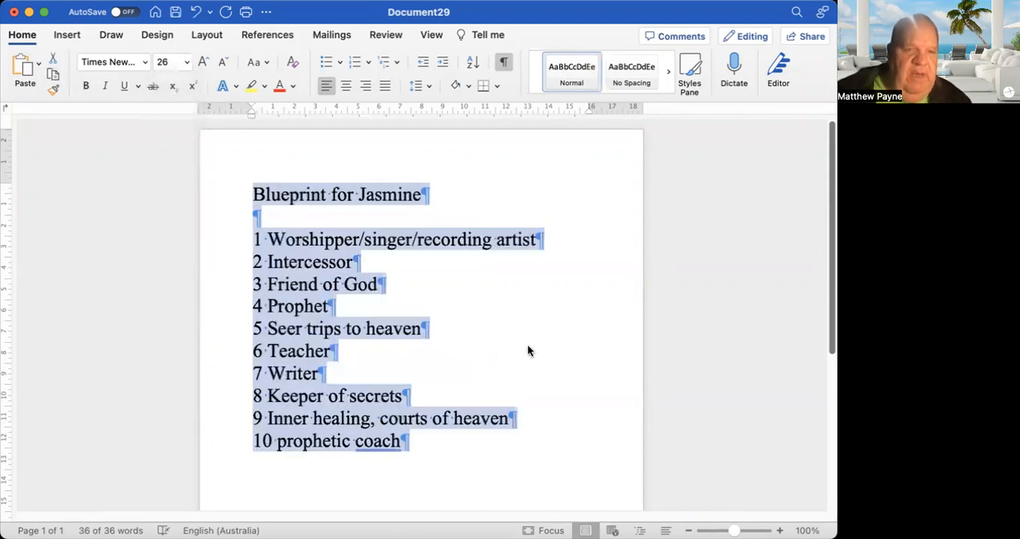
left_click(330, 350)
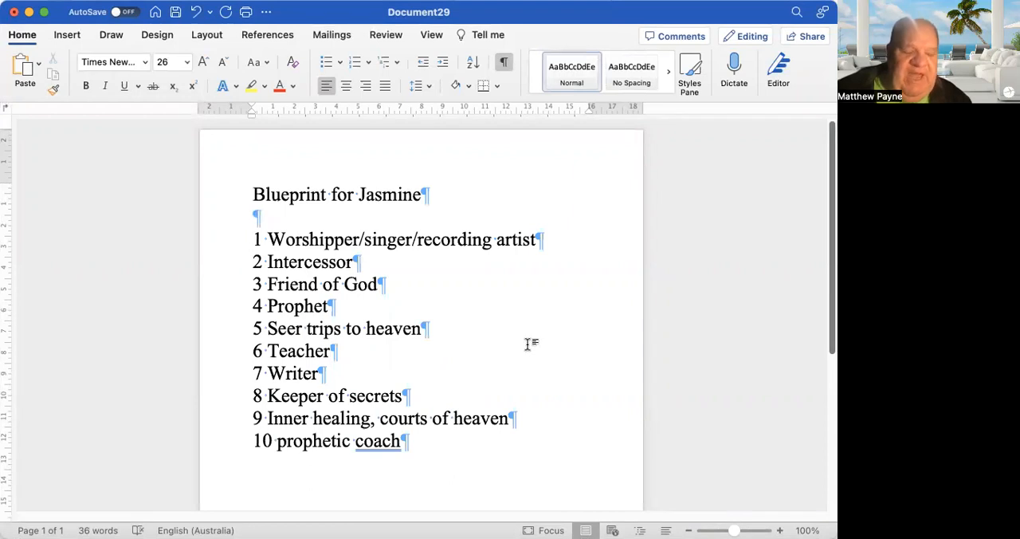
left_click(330, 351)
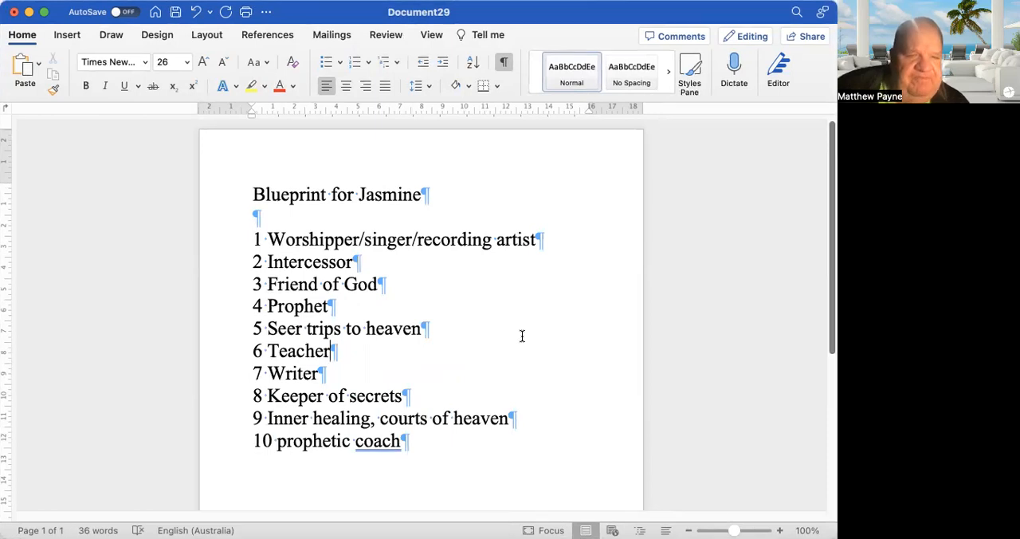
mouse_move(526, 339)
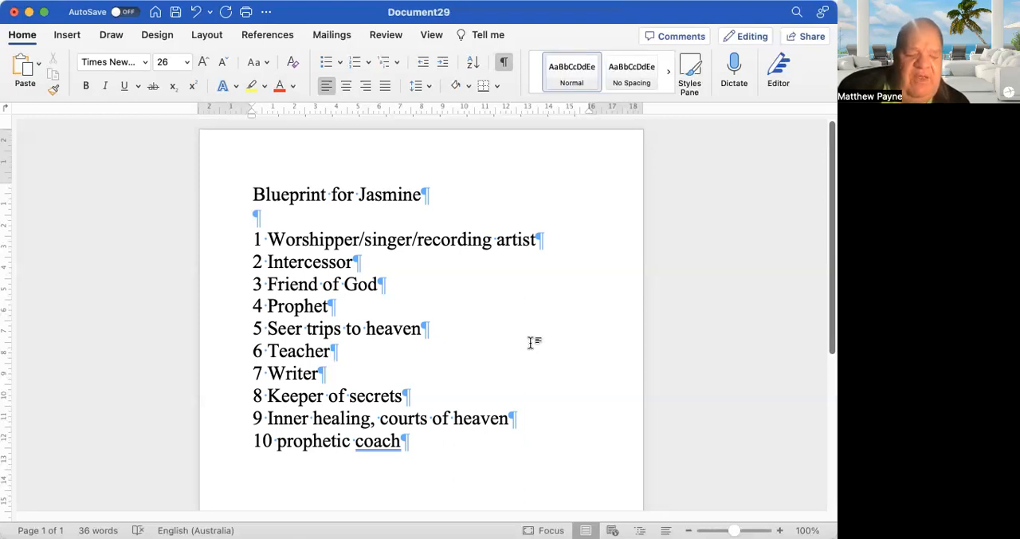
left_click(329, 351)
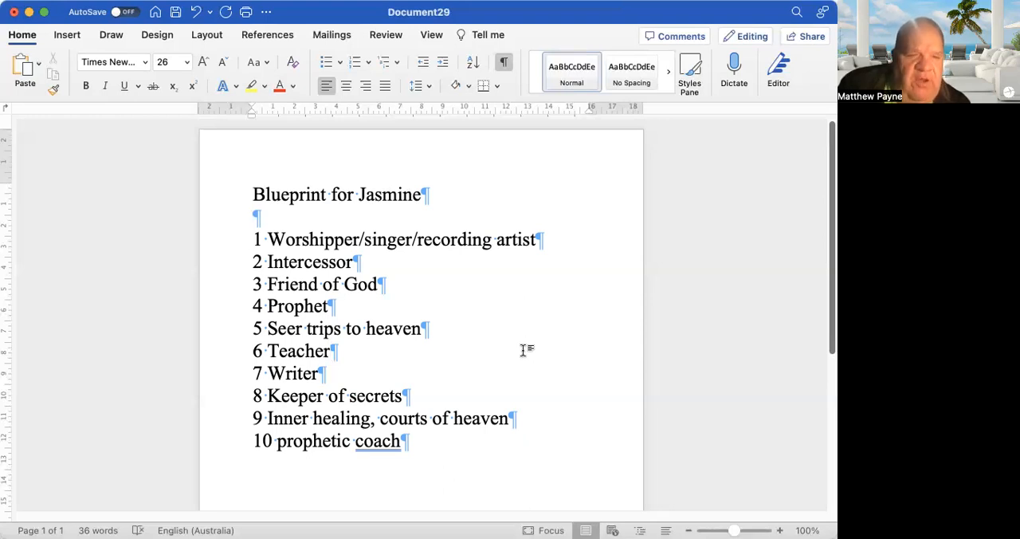
left_click(329, 351)
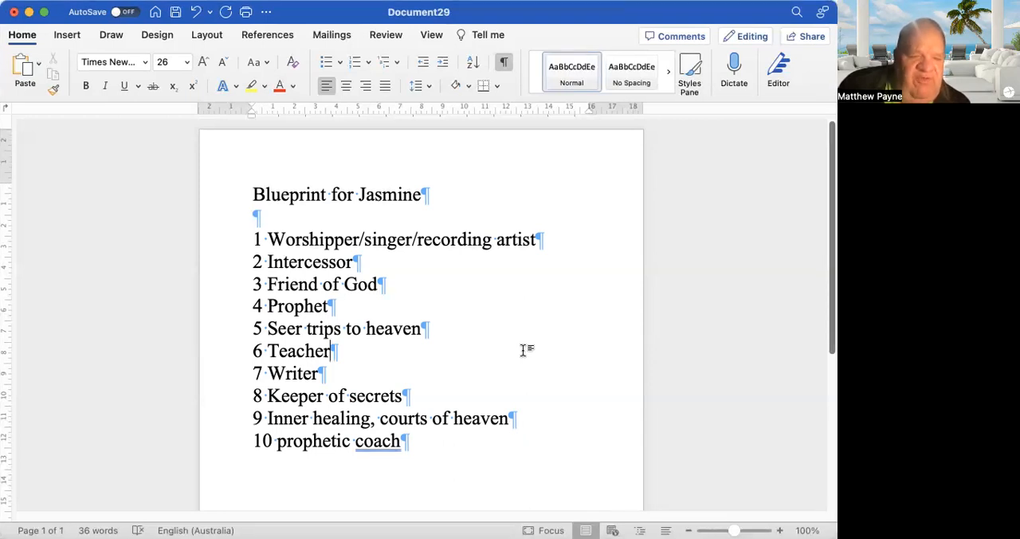
mouse_move(535, 344)
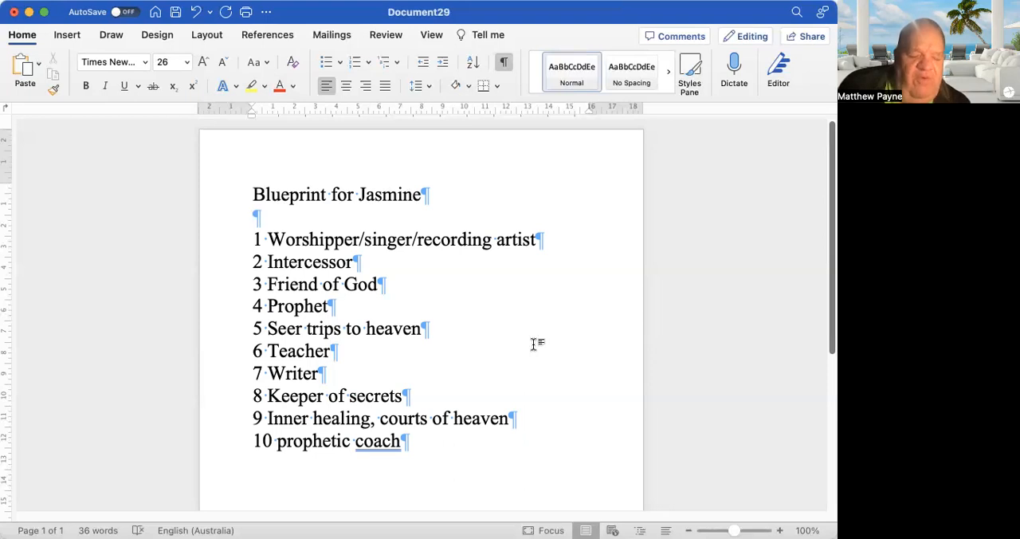
mouse_move(530, 368)
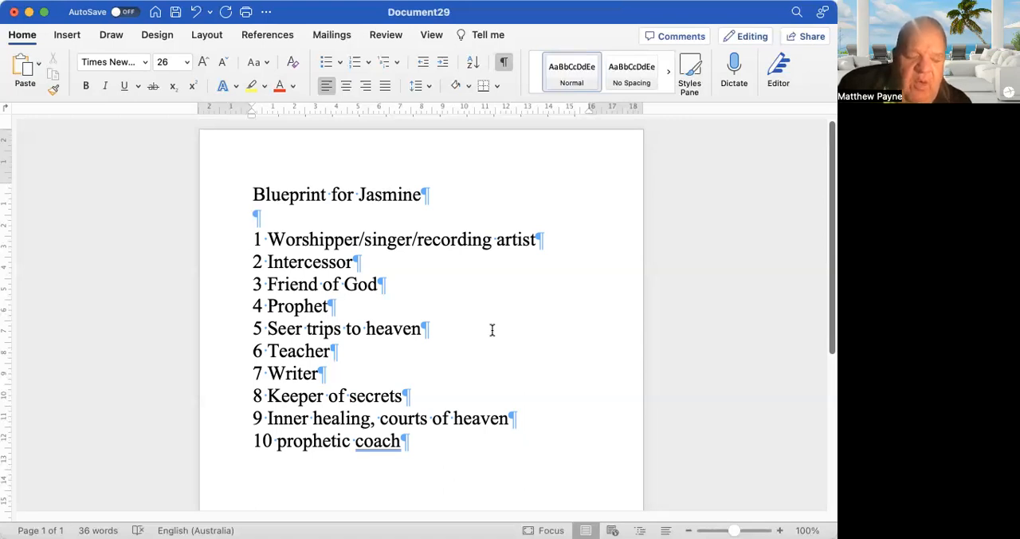
left_click(329, 351)
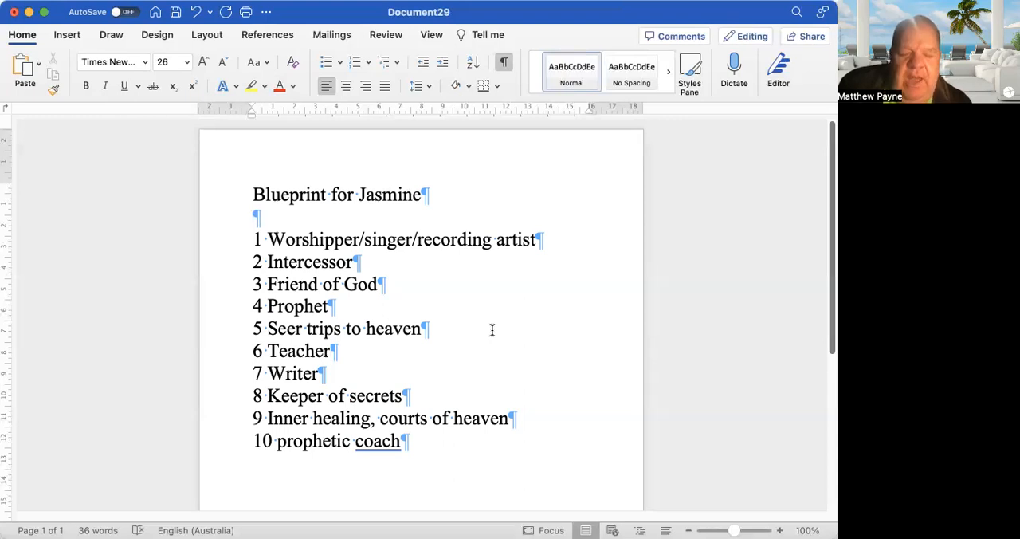
left_click(328, 351)
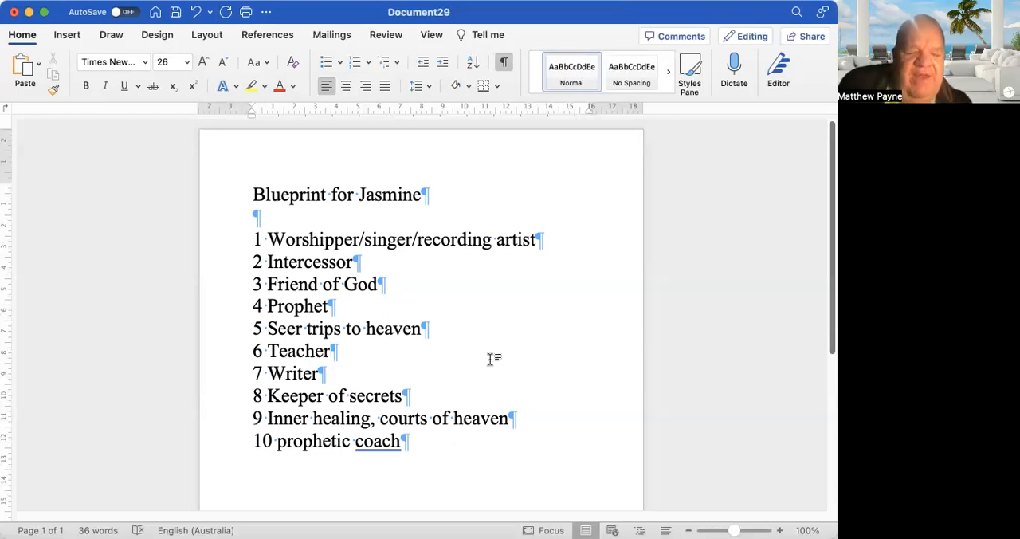
left_click(327, 351)
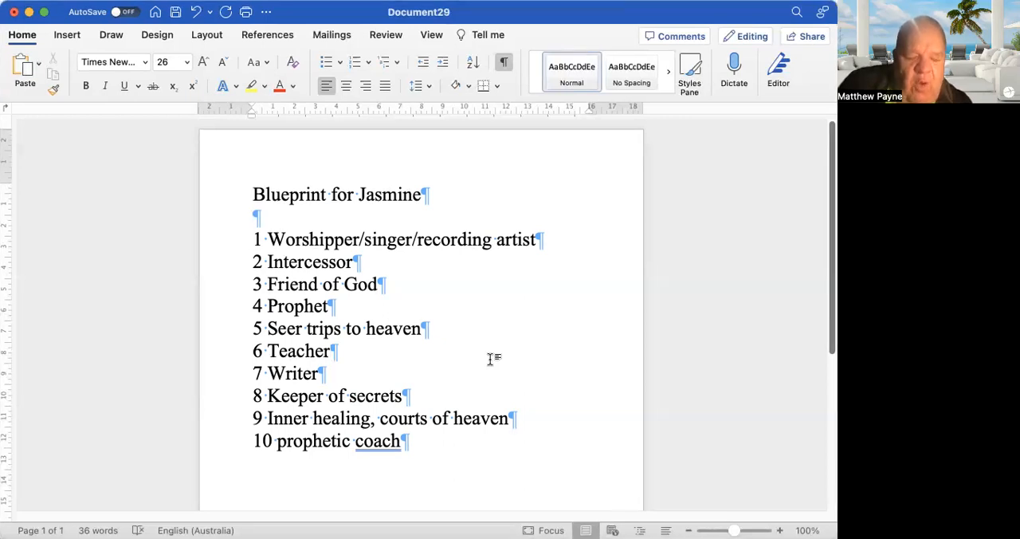
left_click(329, 351)
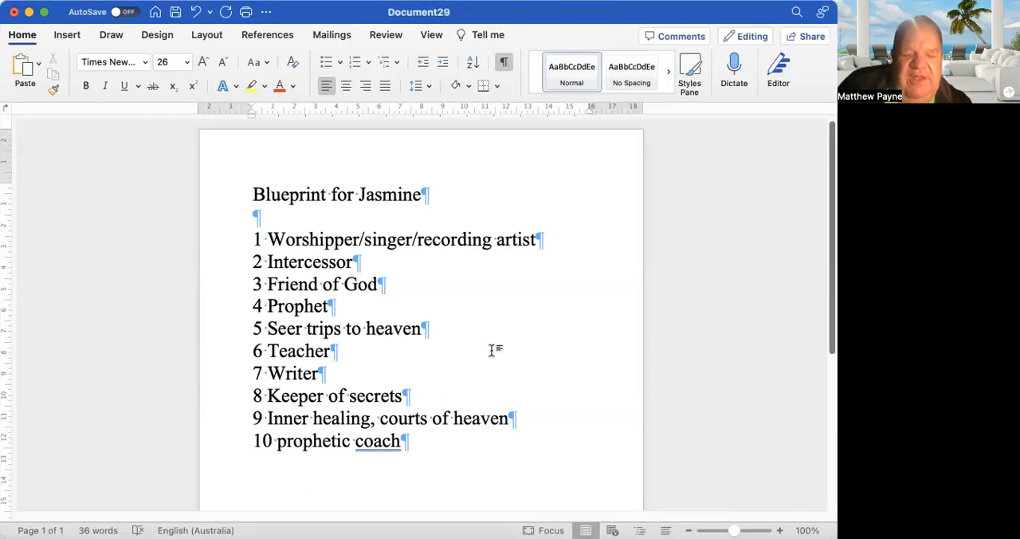
left_click(329, 350)
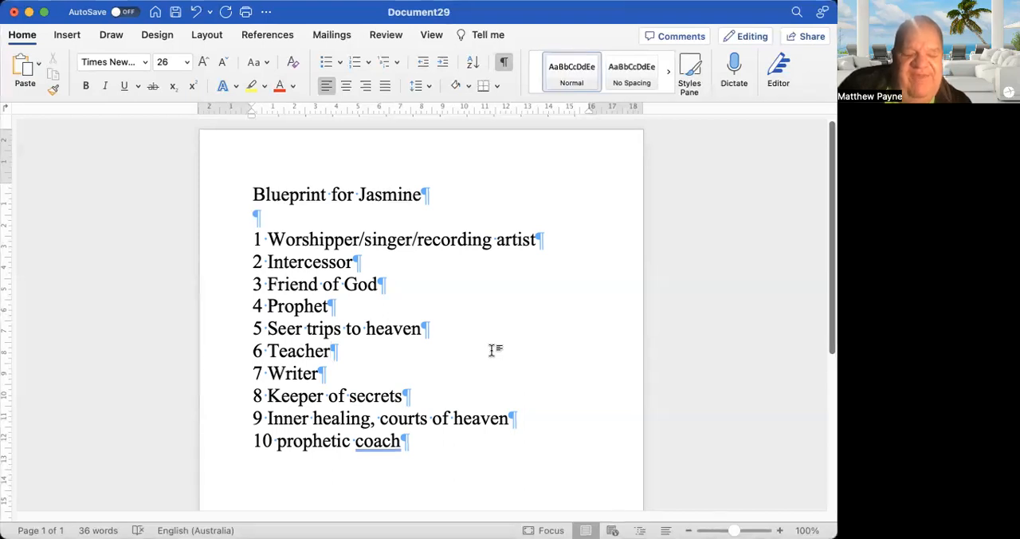
left_click(329, 351)
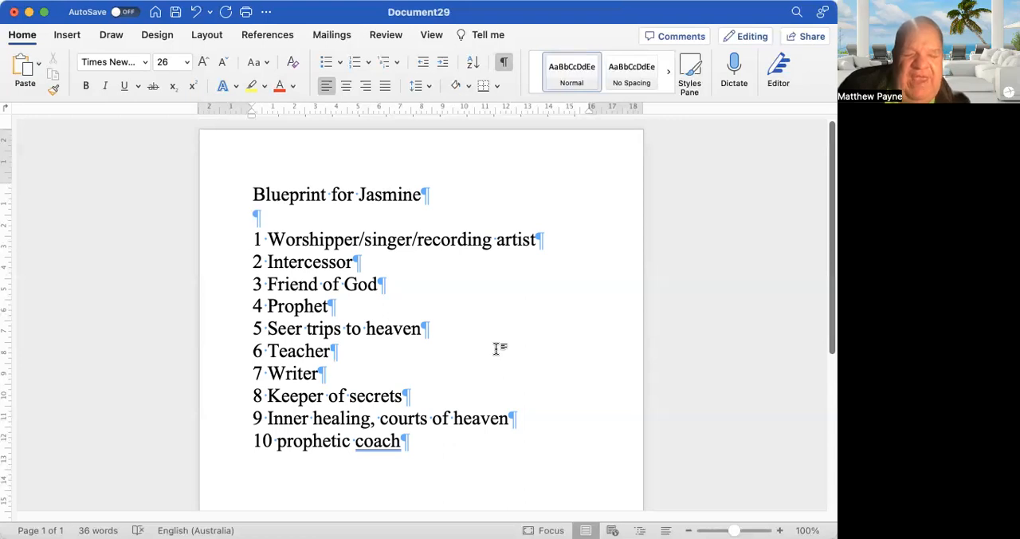
left_click(328, 351)
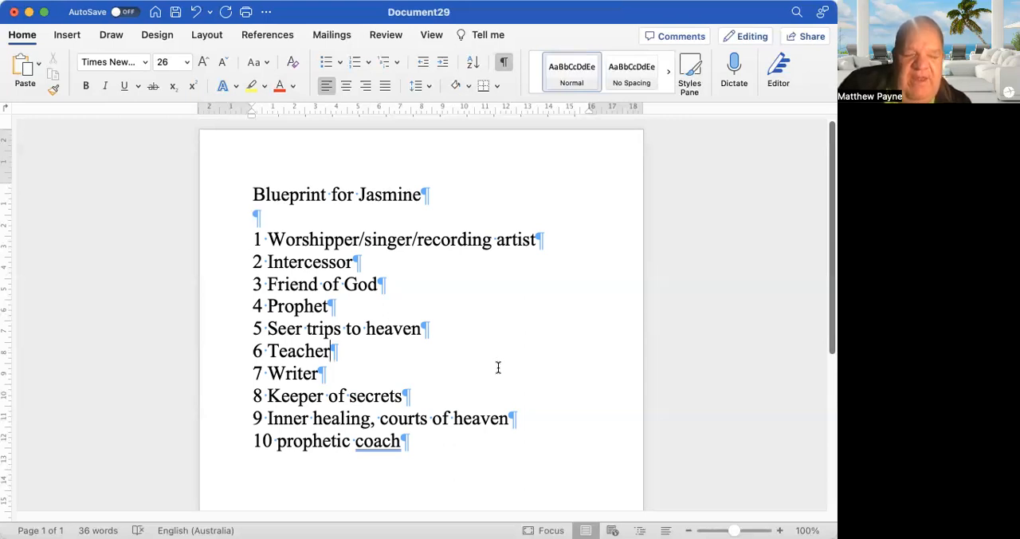
mouse_move(494, 395)
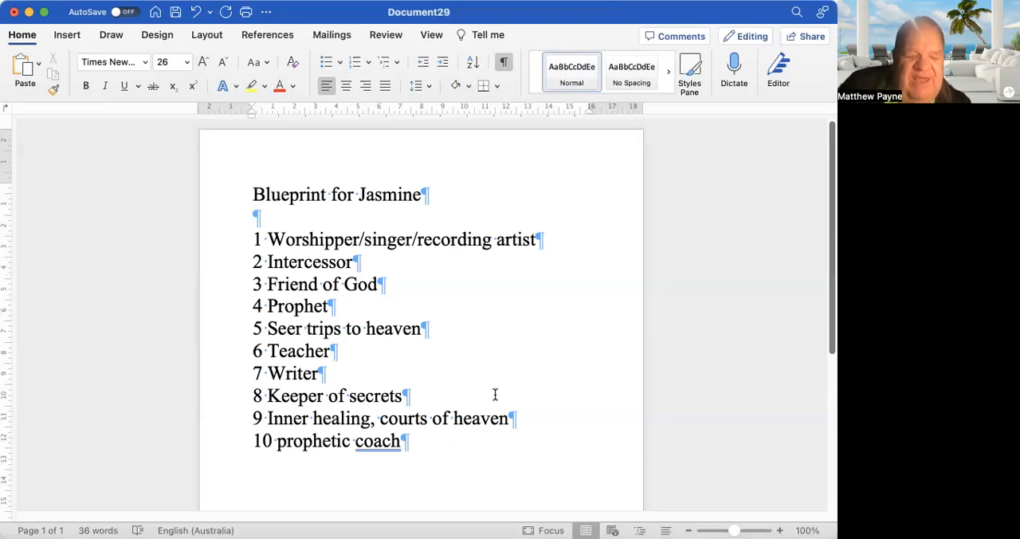
left_click(329, 351)
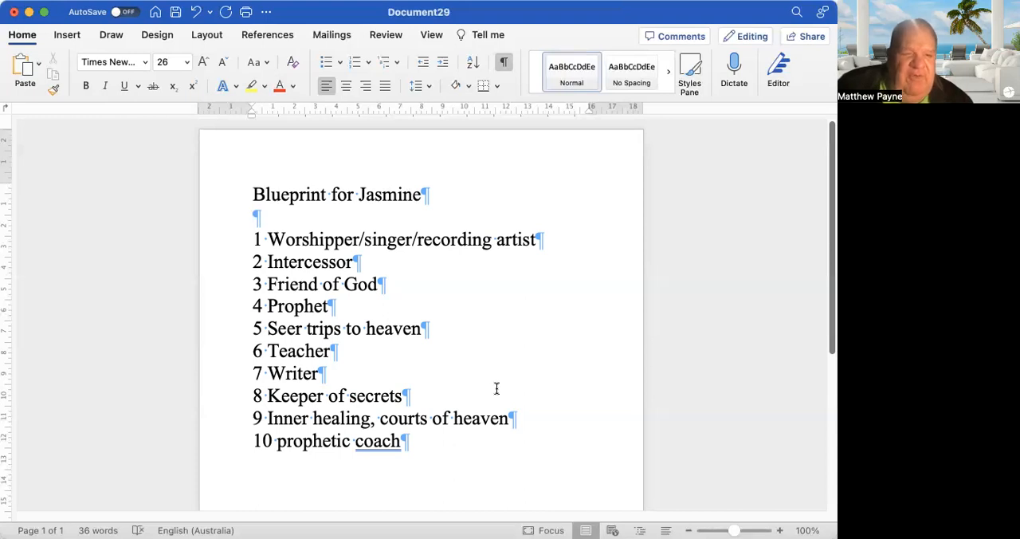
left_click(328, 350)
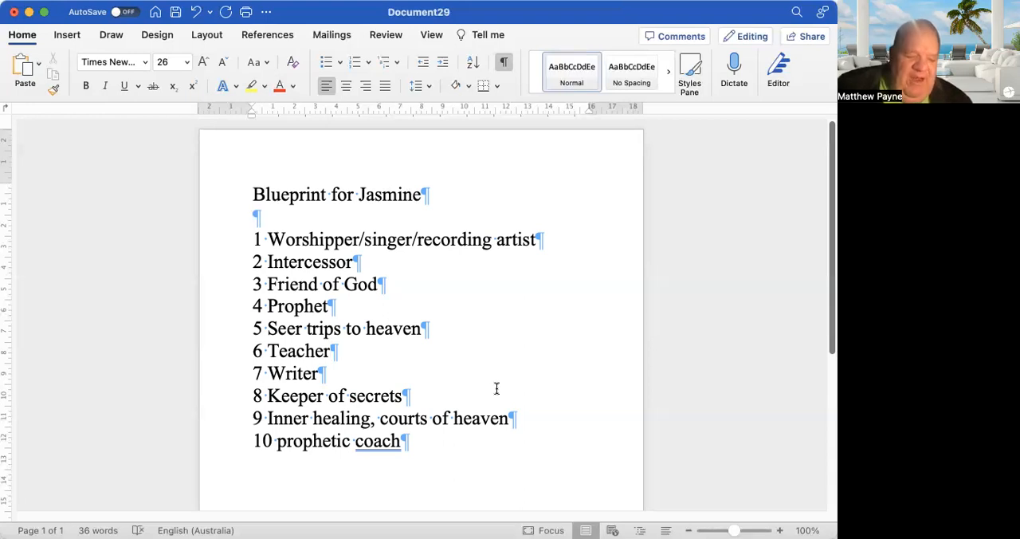
left_click(329, 351)
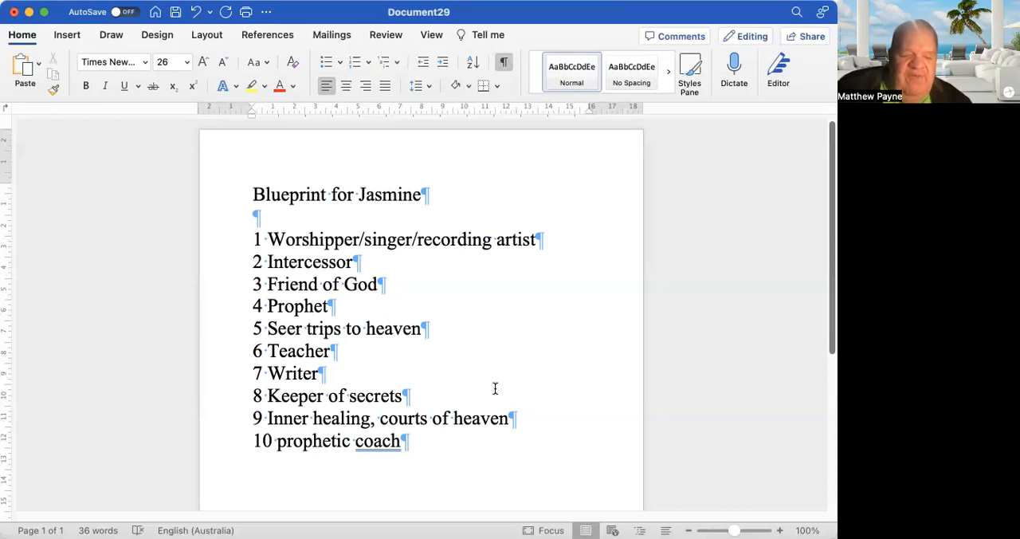
left_click(328, 350)
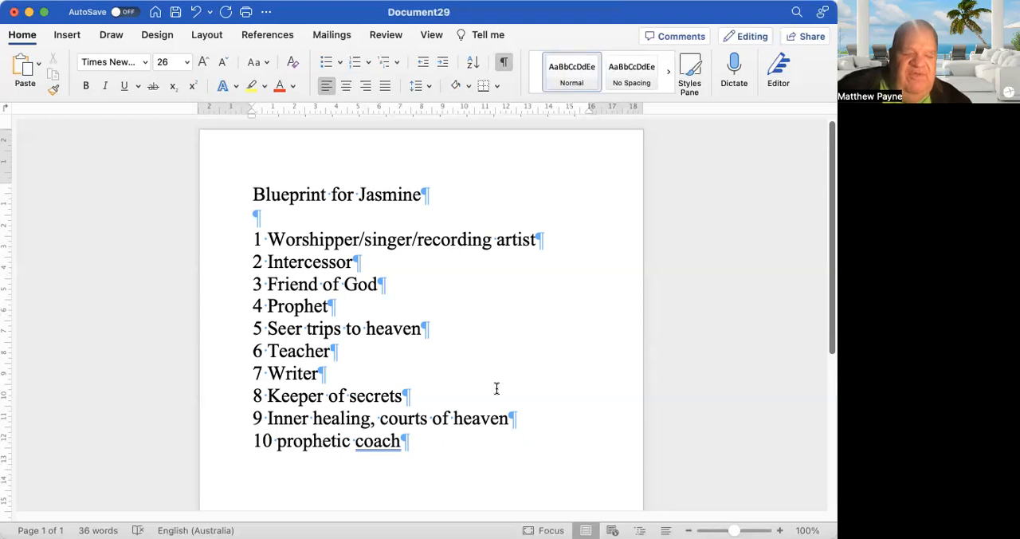
left_click(329, 351)
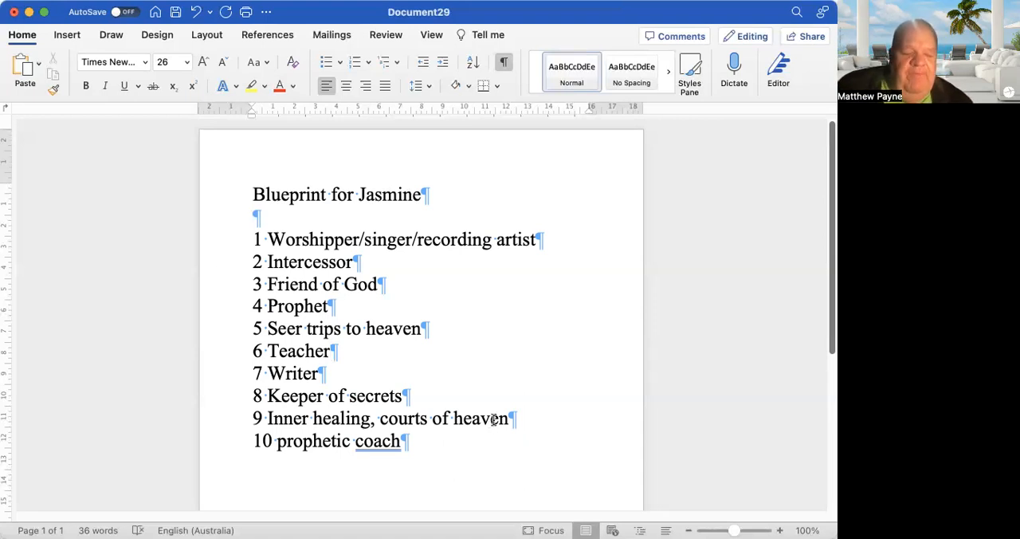
left_click(329, 351)
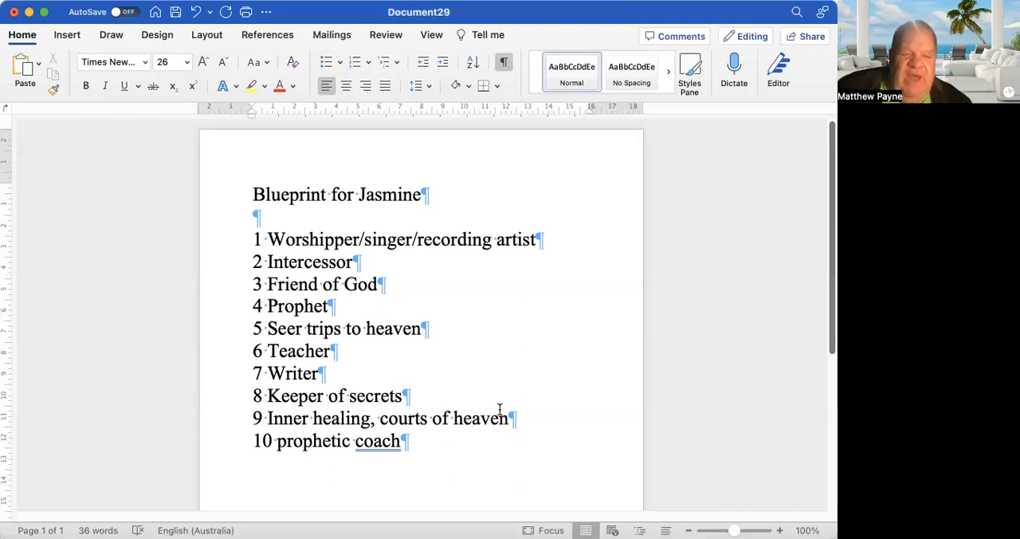
left_click(329, 350)
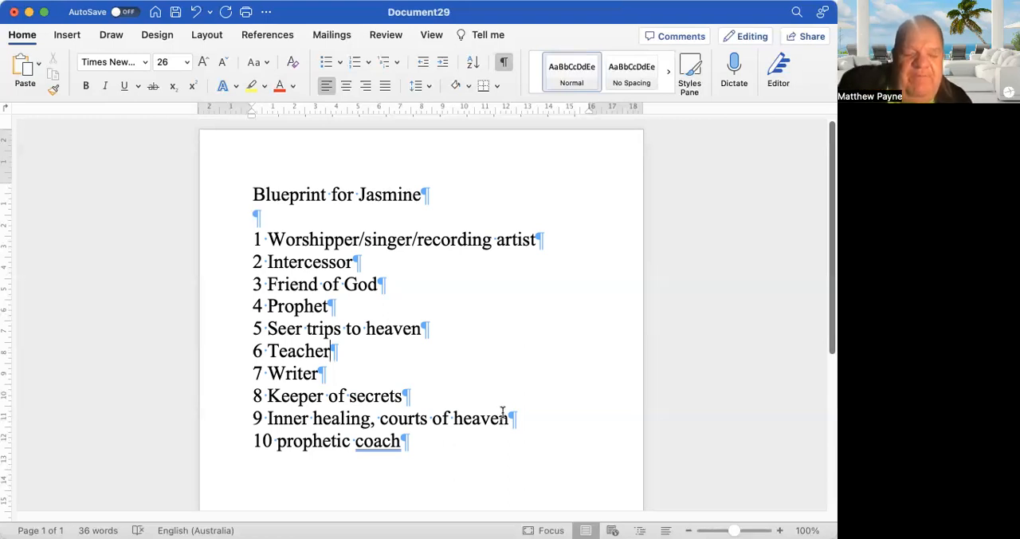
mouse_move(502, 407)
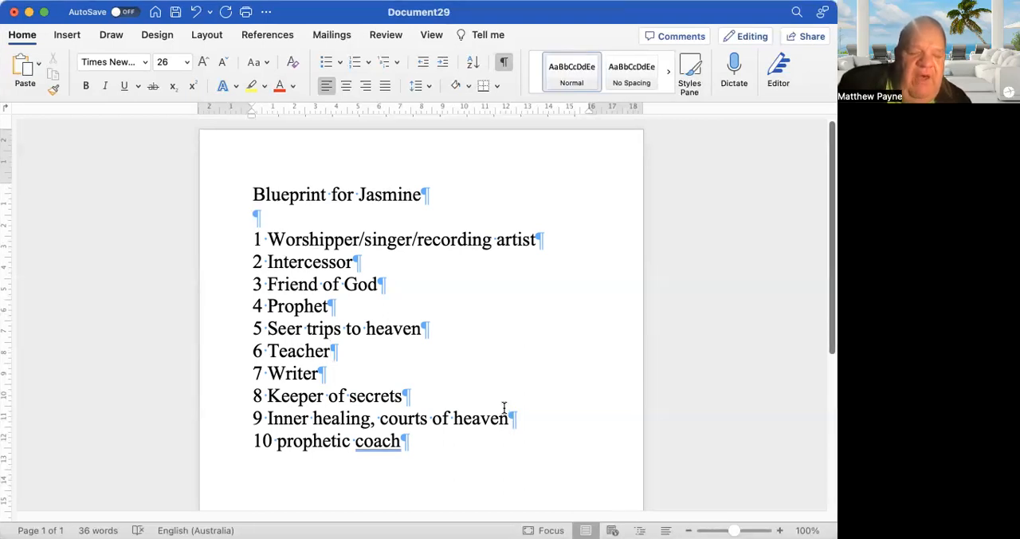
left_click(330, 350)
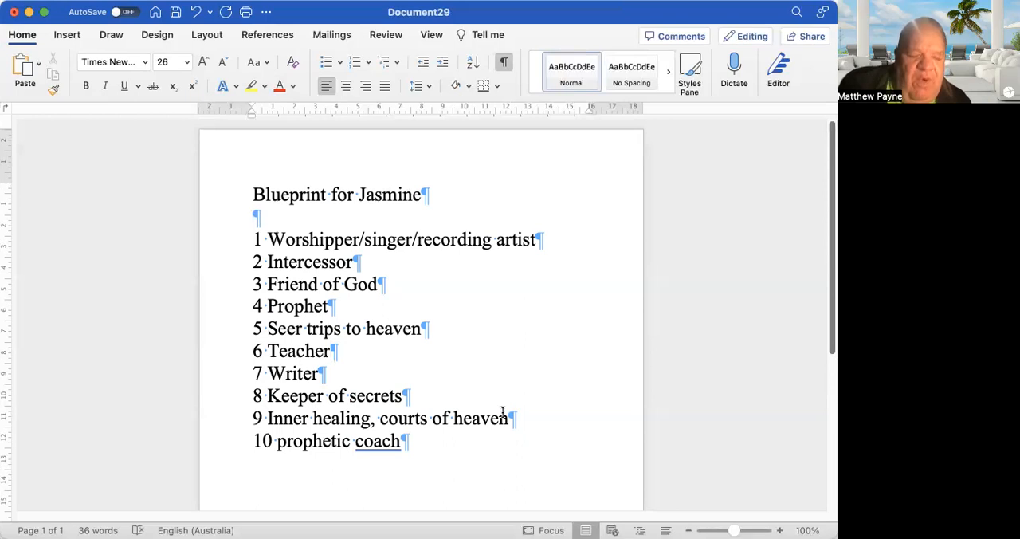
mouse_move(572, 422)
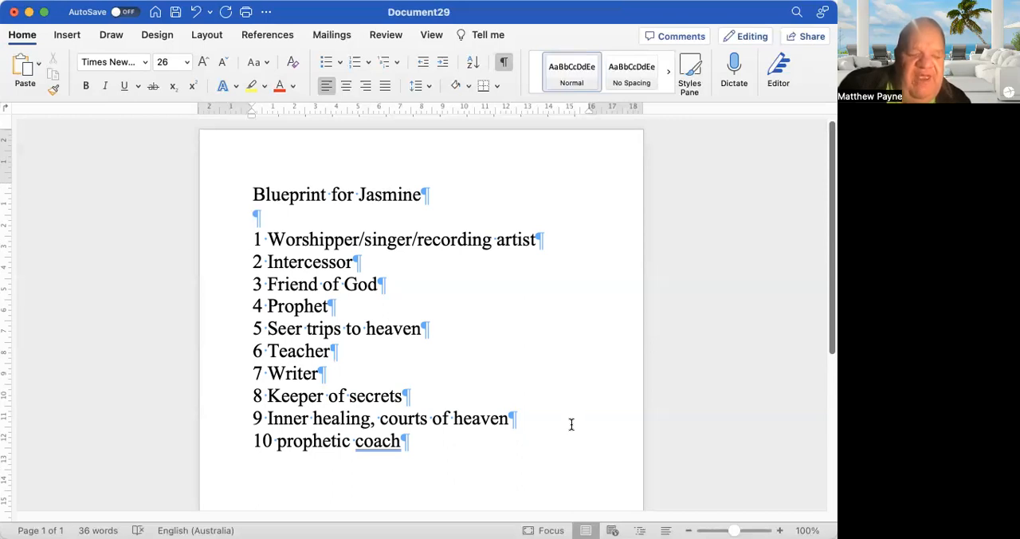
left_click(330, 350)
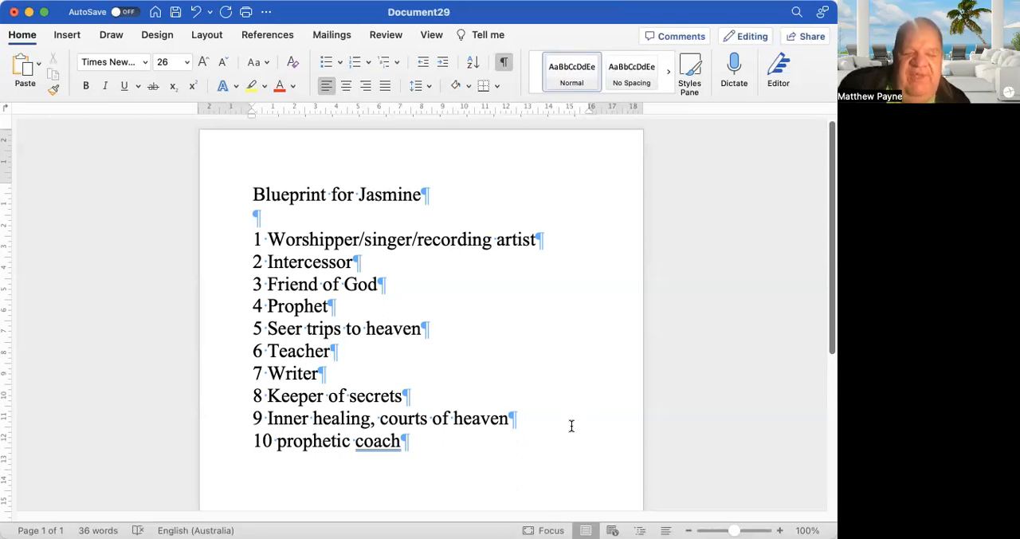
left_click(328, 350)
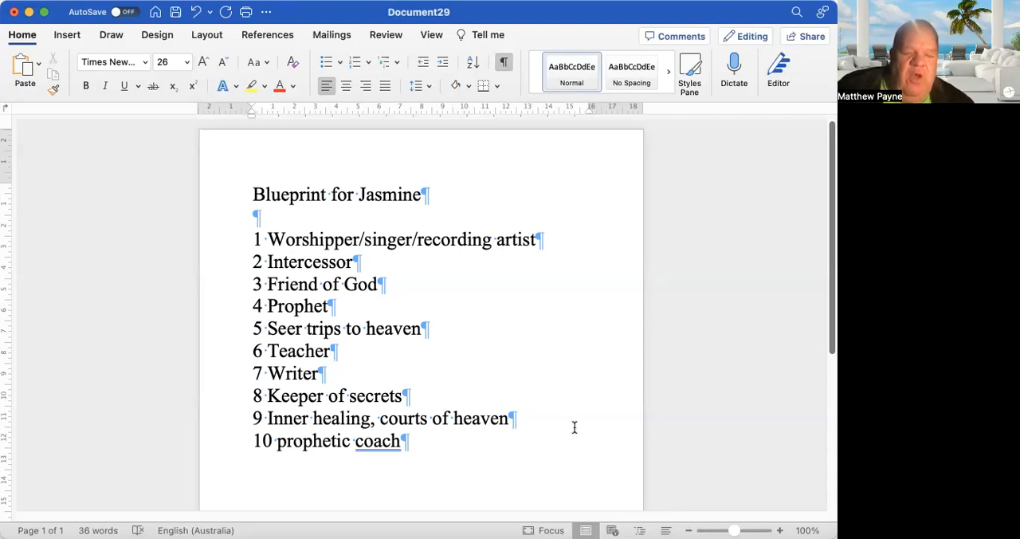
mouse_move(572, 428)
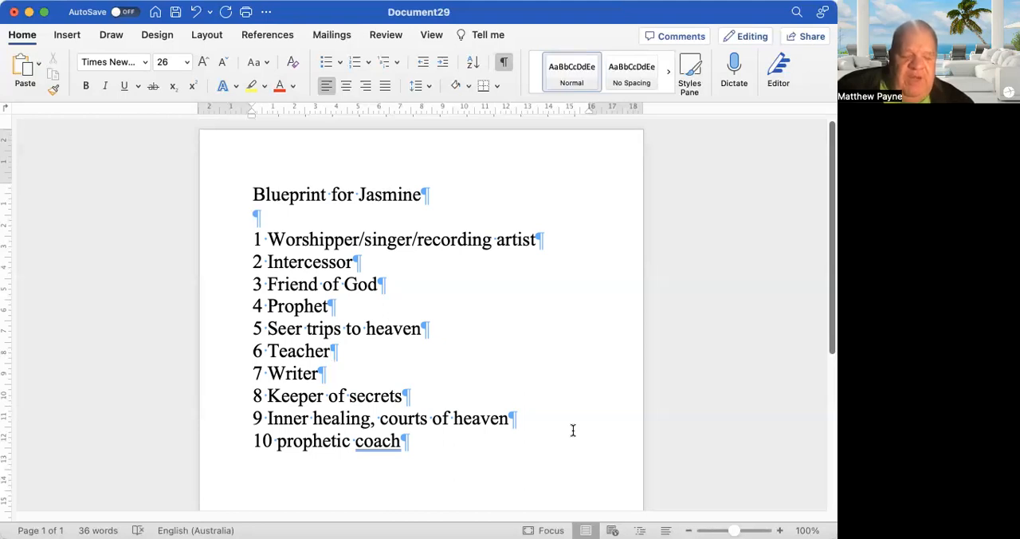
left_click(330, 351)
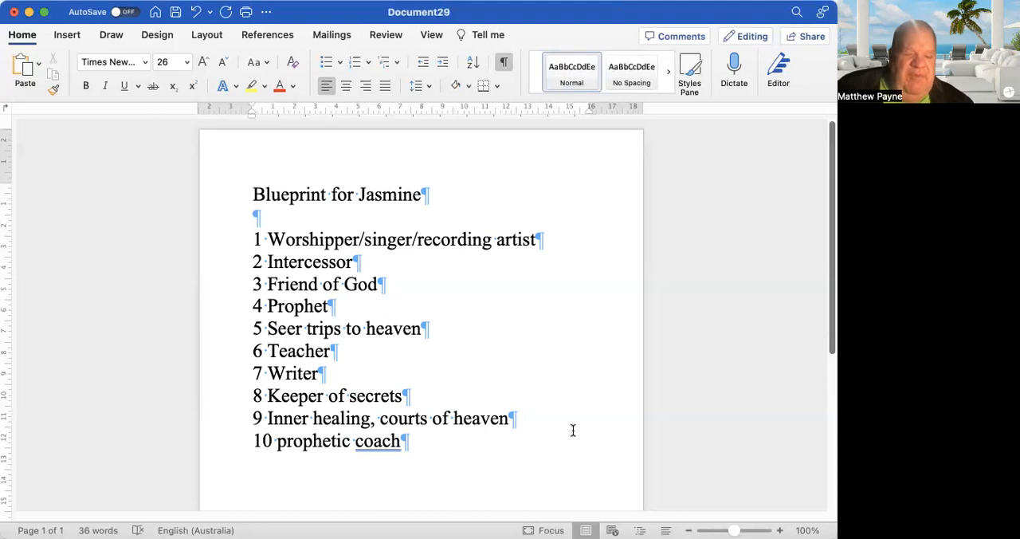
left_click(329, 351)
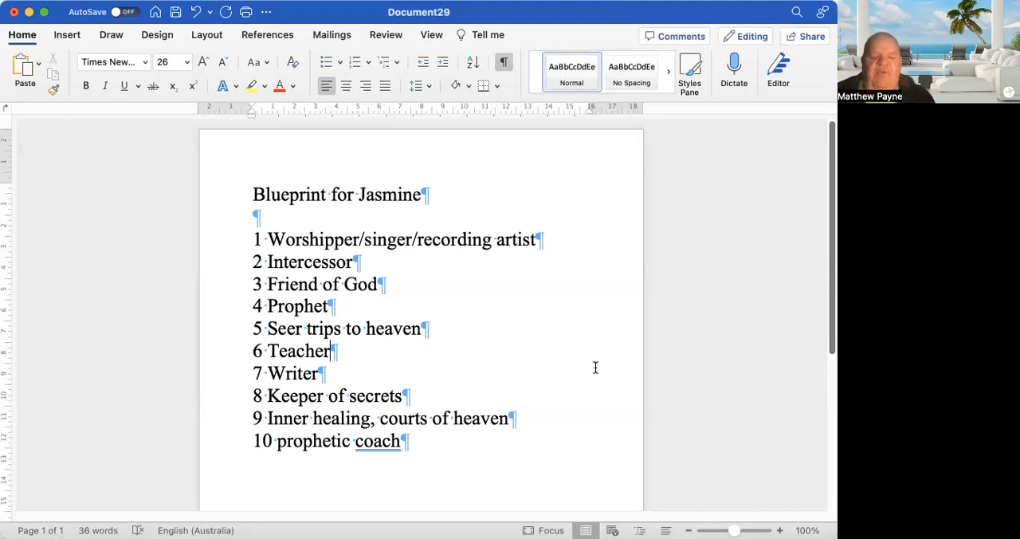
mouse_move(574, 351)
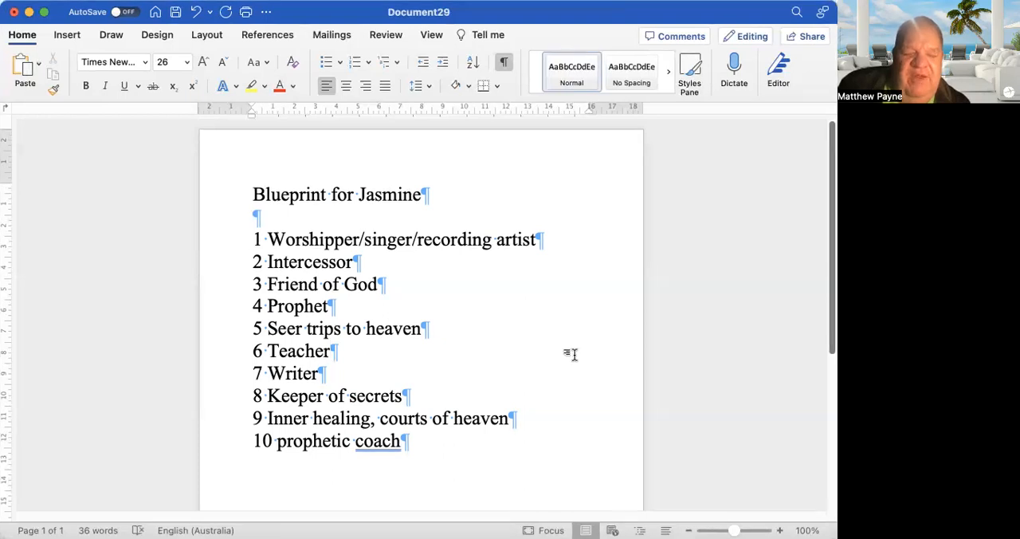
mouse_move(570, 359)
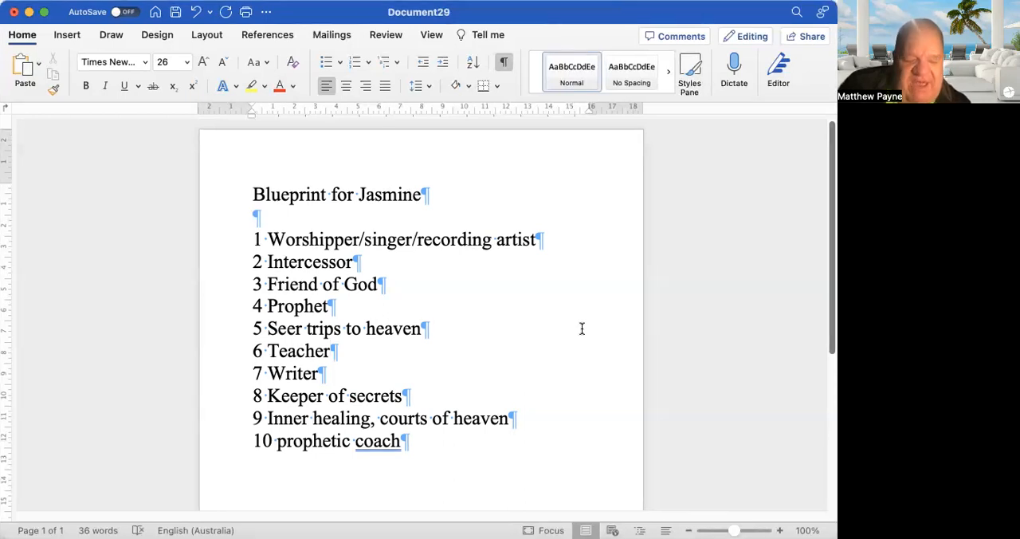
left_click(330, 351)
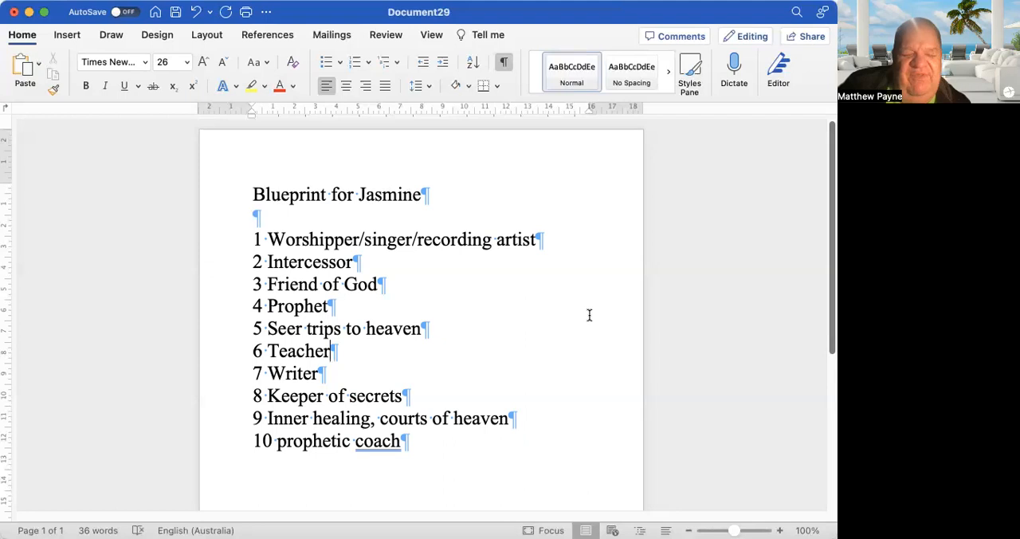
mouse_move(614, 349)
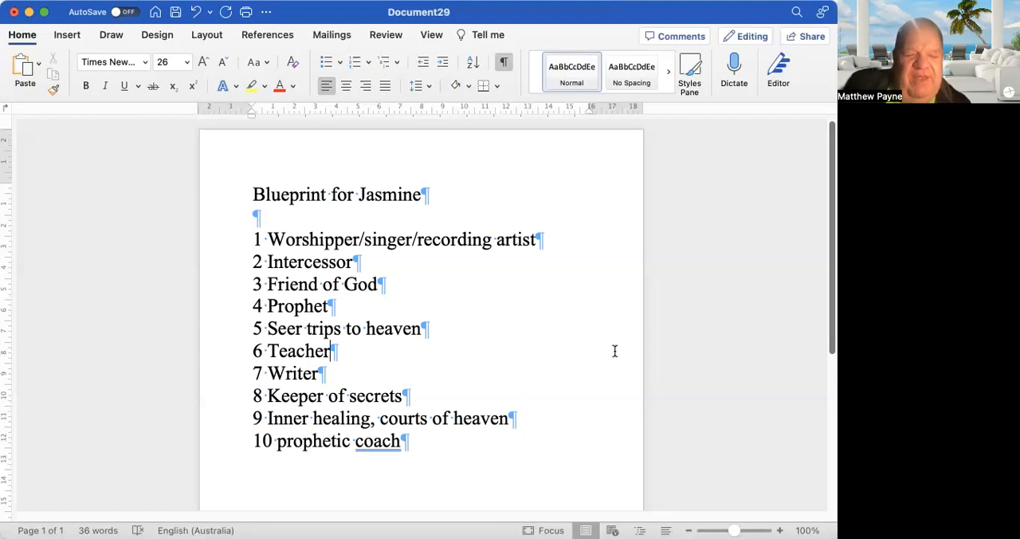
mouse_move(620, 358)
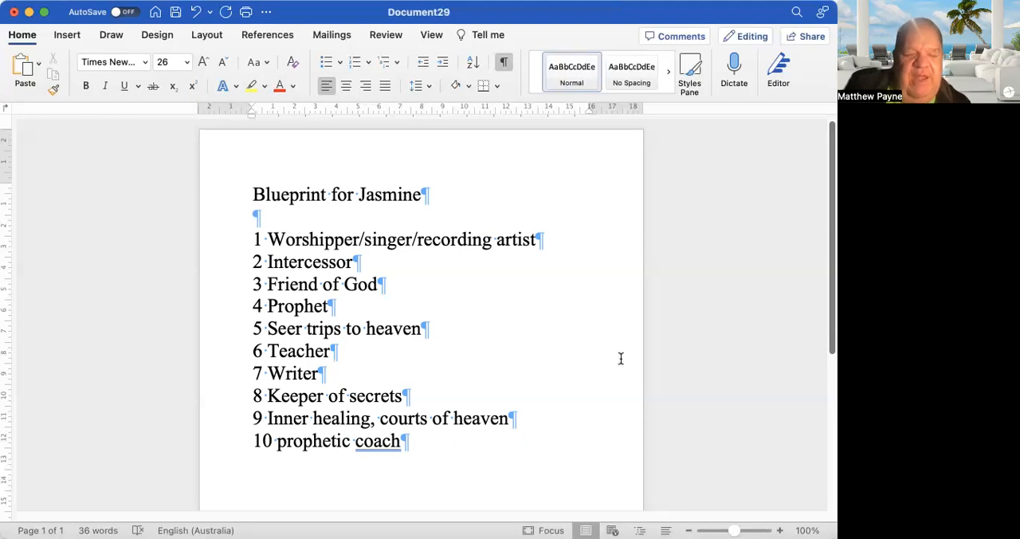
mouse_move(623, 361)
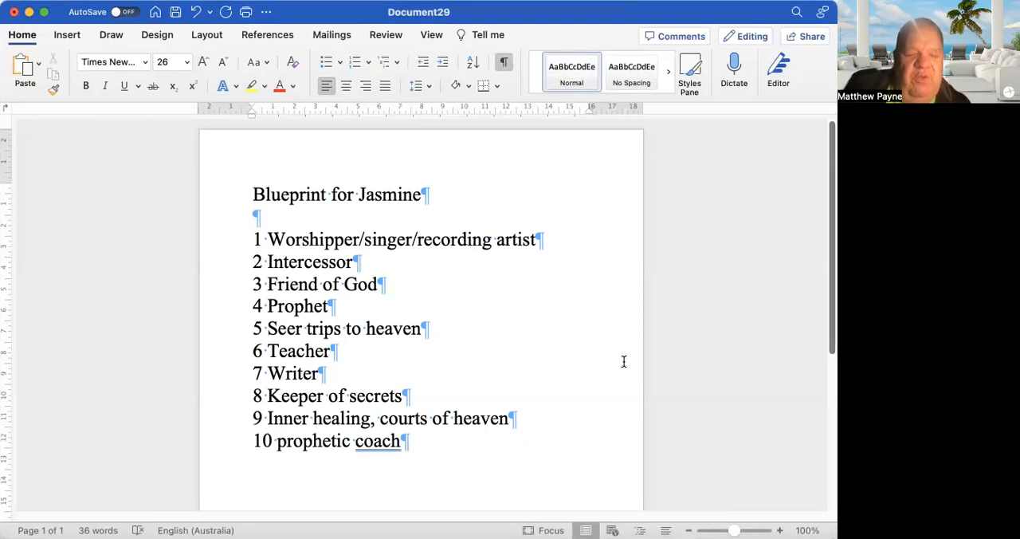
left_click(330, 351)
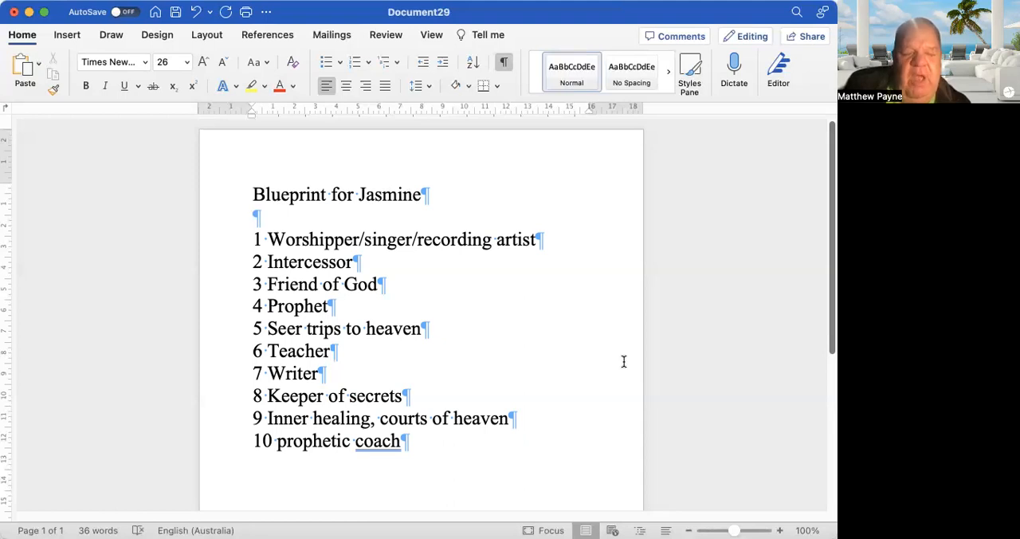
left_click(329, 351)
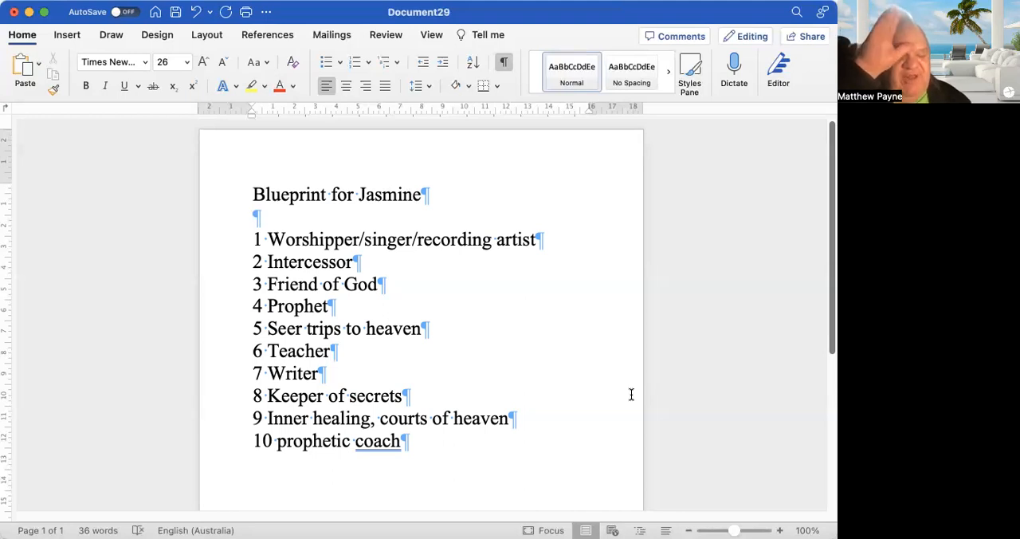
left_click(328, 350)
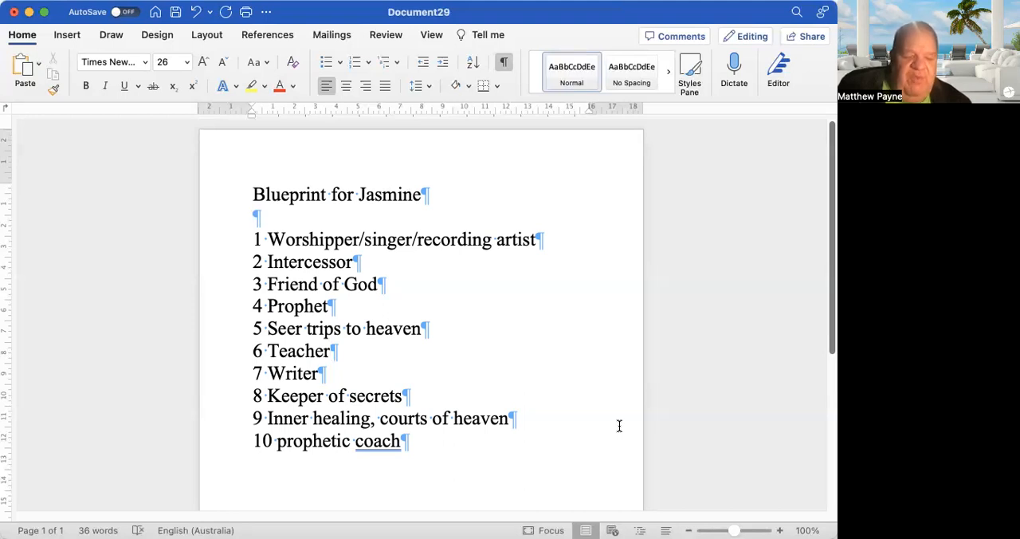
left_click(329, 351)
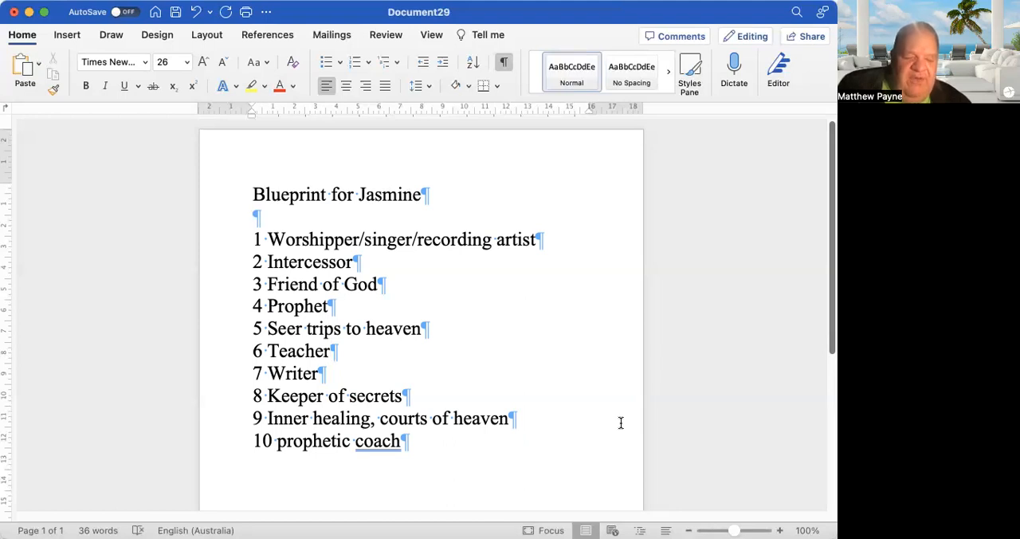
left_click(329, 350)
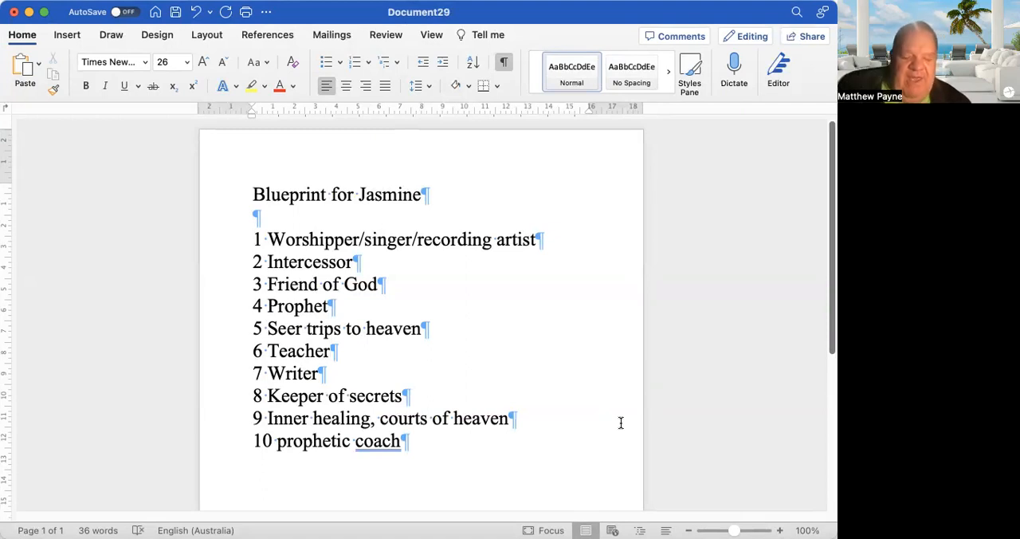
left_click(329, 350)
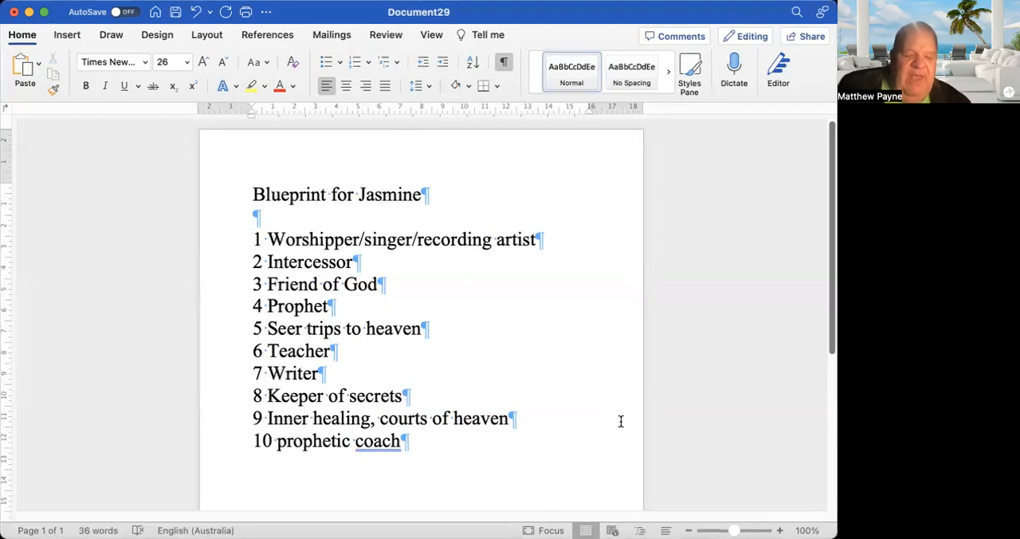
left_click(329, 350)
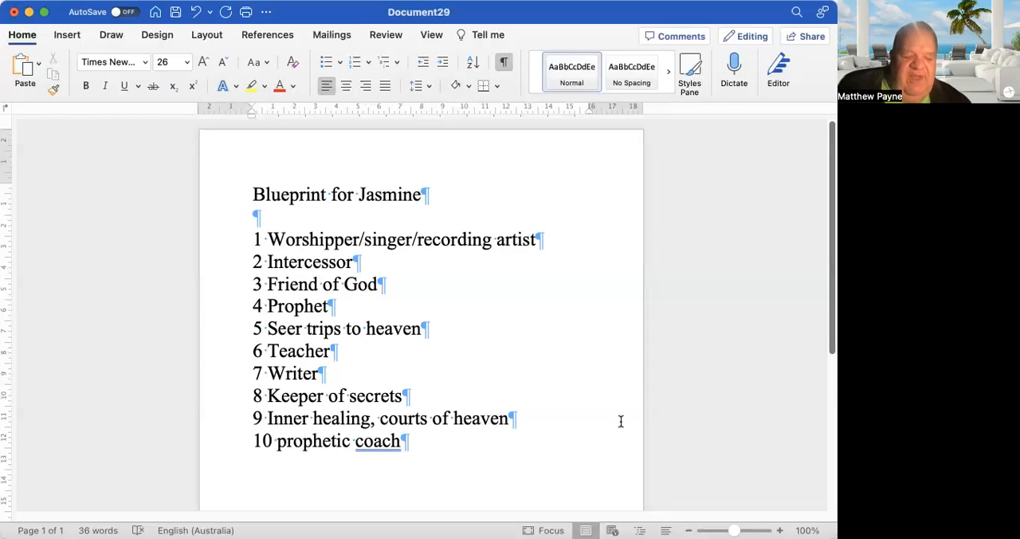
left_click(329, 350)
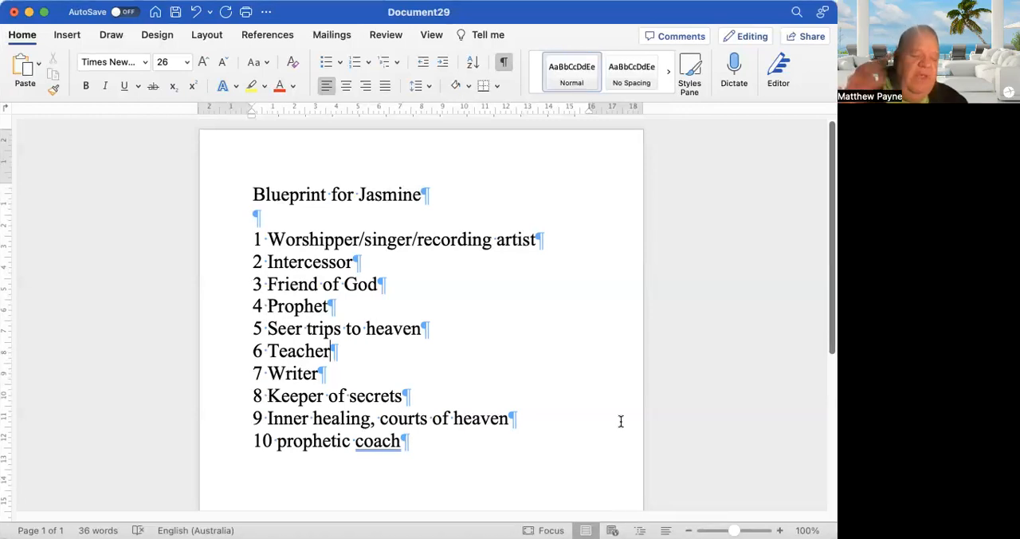
mouse_move(623, 395)
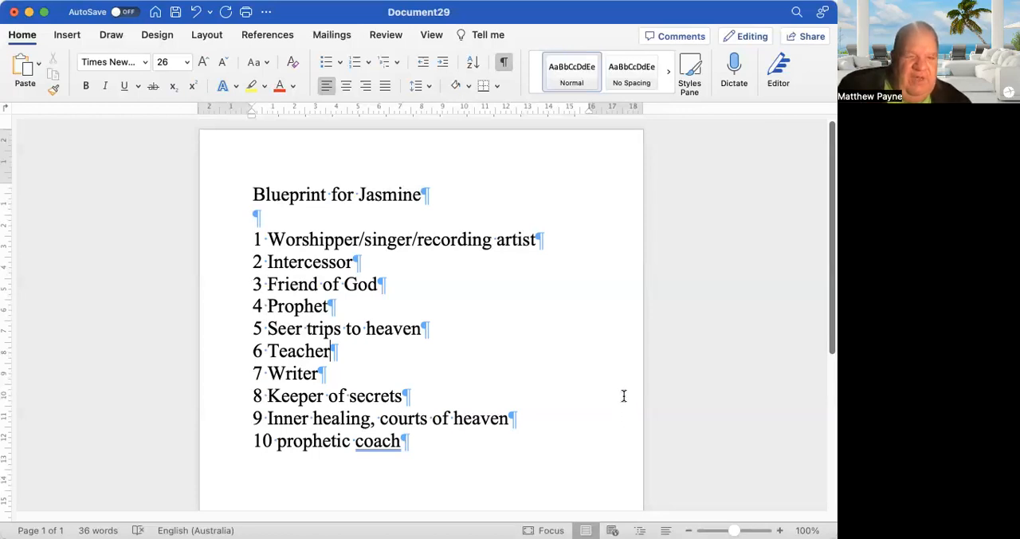
mouse_move(622, 346)
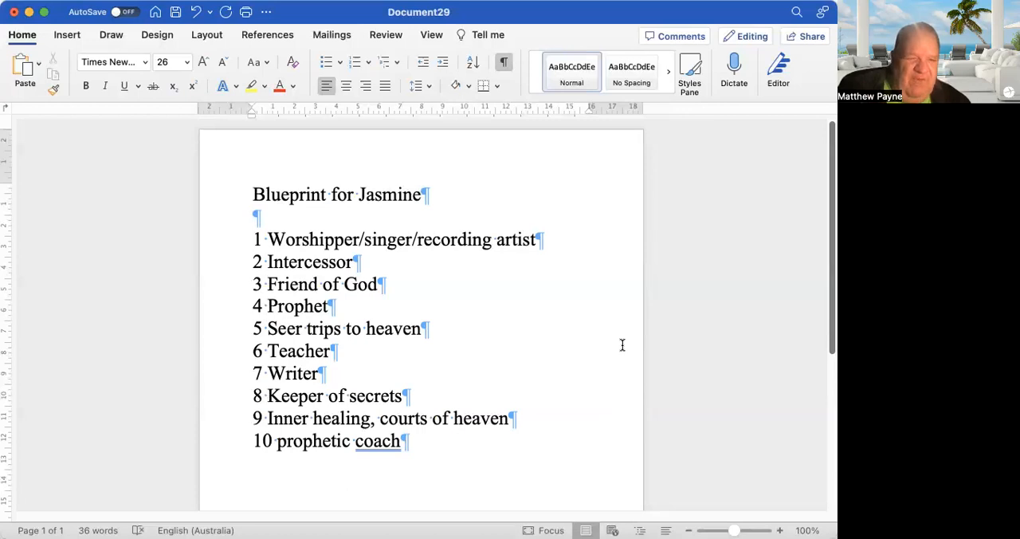
left_click(330, 350)
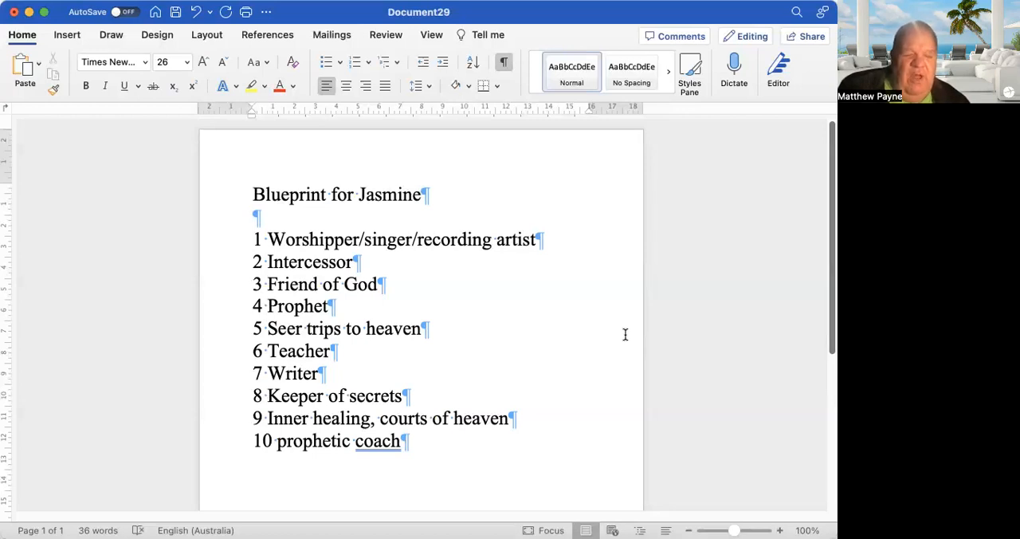
left_click(328, 351)
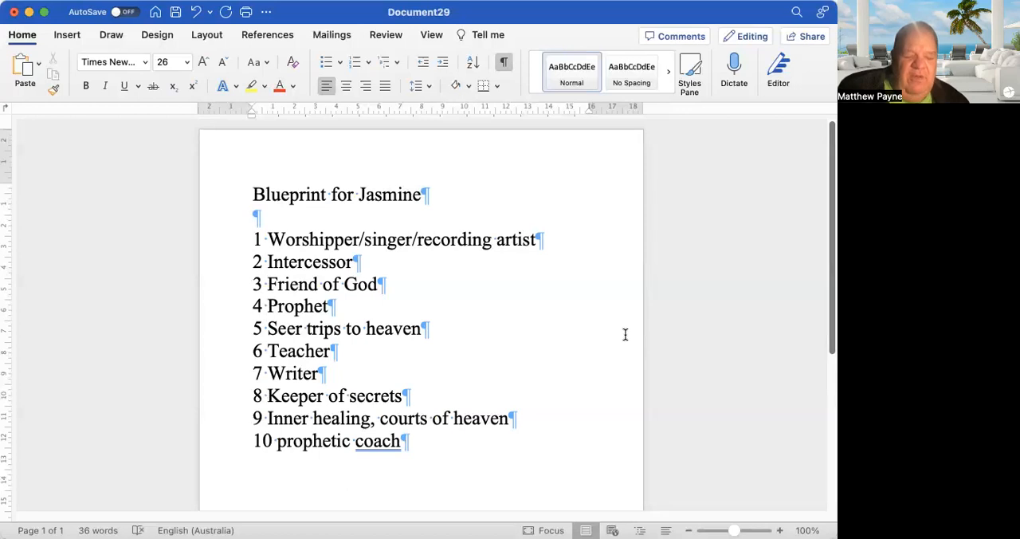
left_click(329, 351)
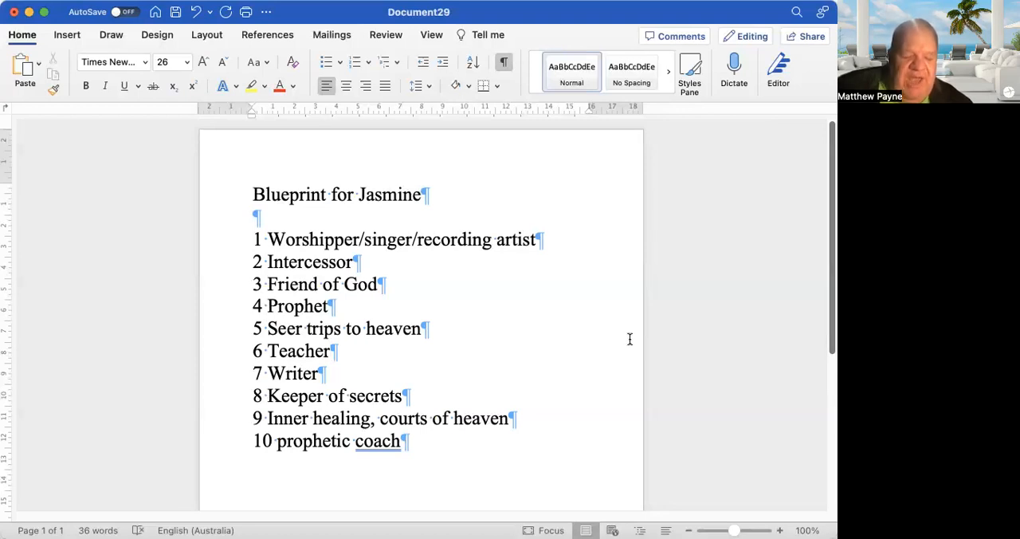
mouse_move(626, 348)
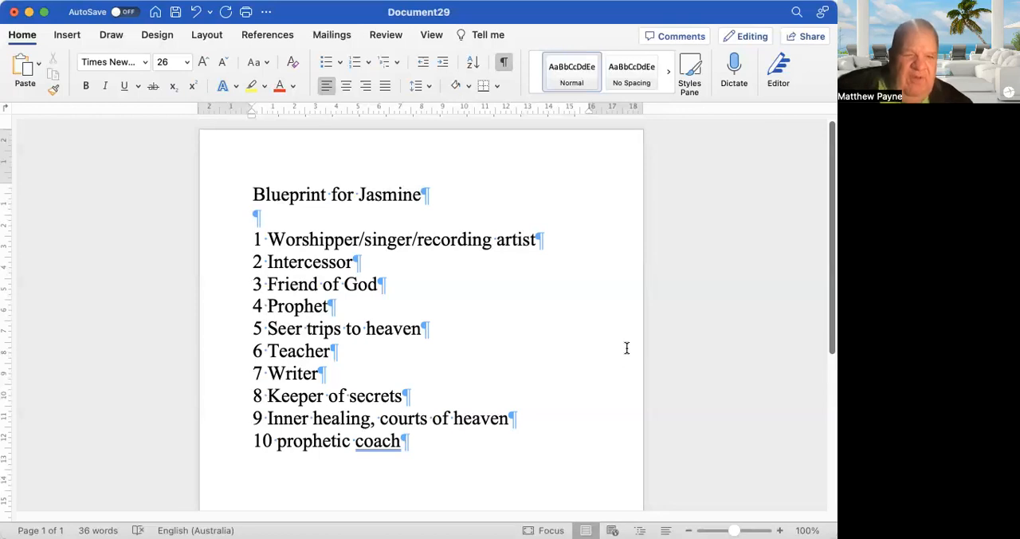
left_click(329, 350)
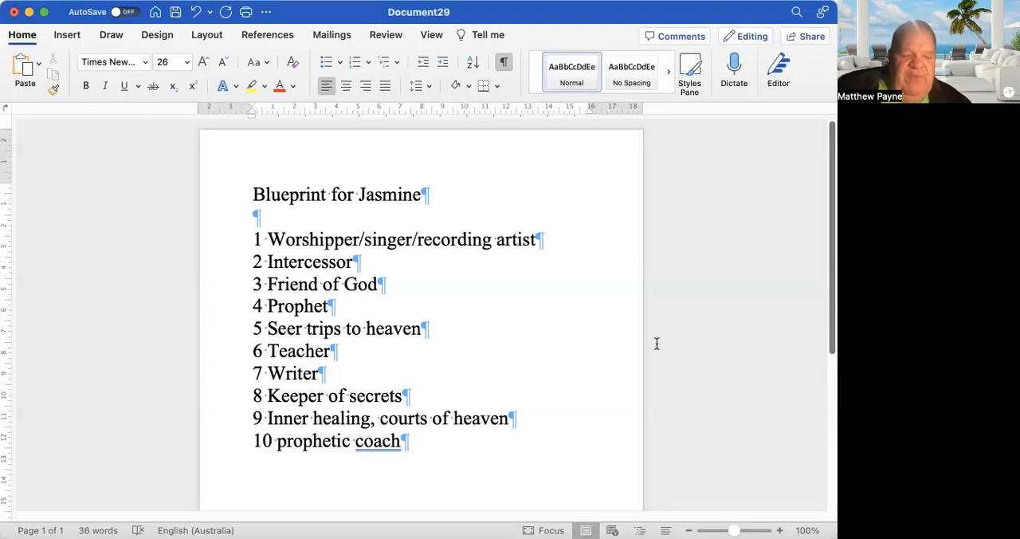
left_click(329, 350)
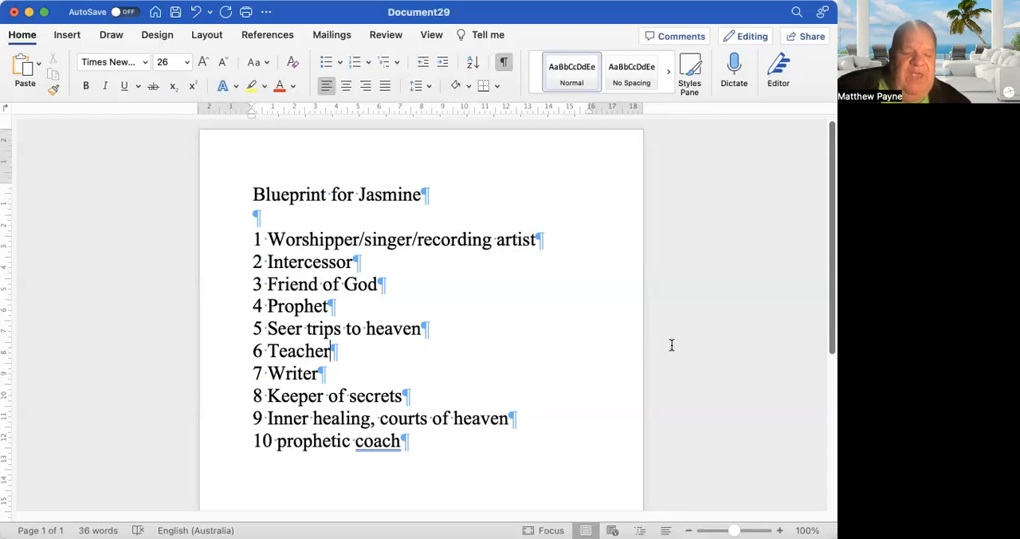
mouse_move(669, 350)
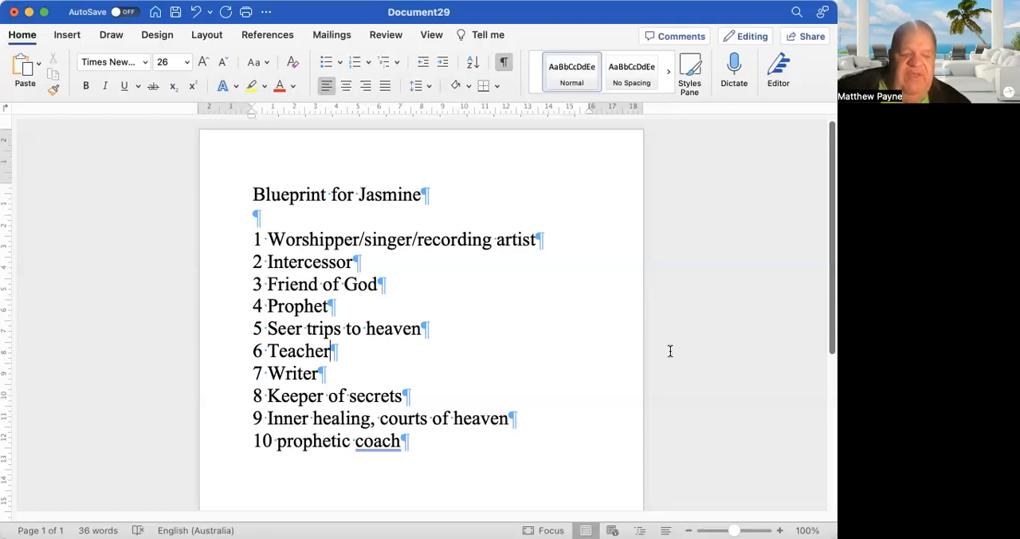
mouse_move(670, 353)
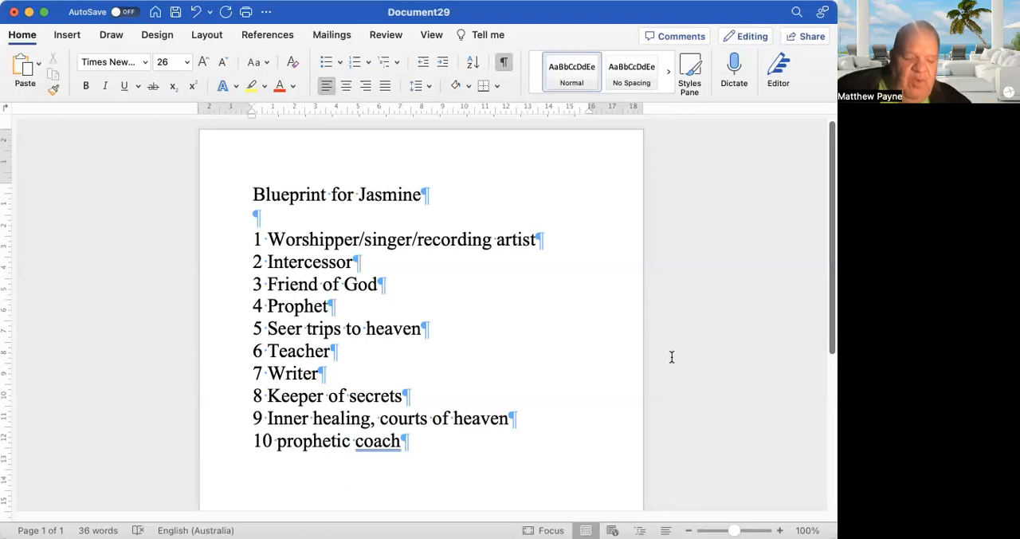
left_click(329, 350)
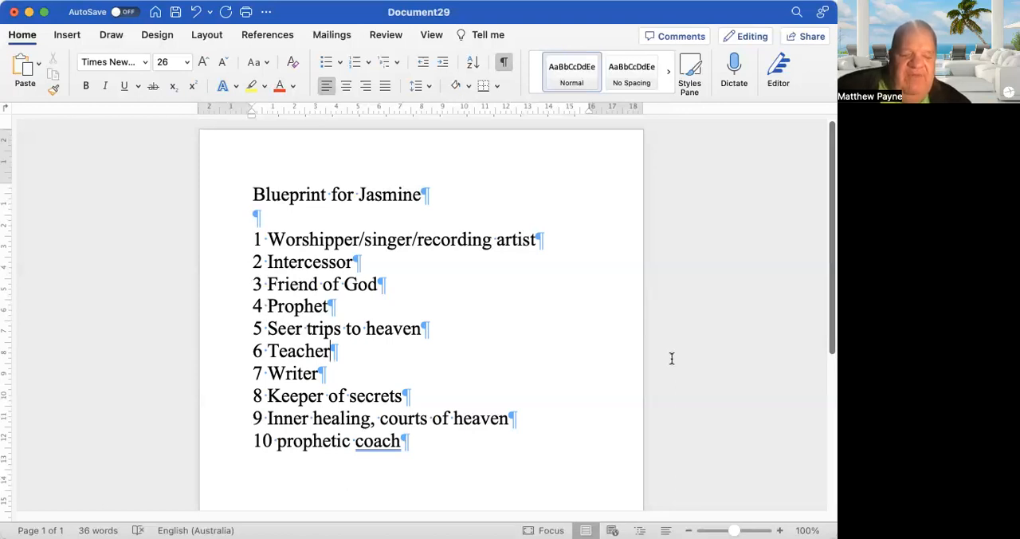
mouse_move(673, 358)
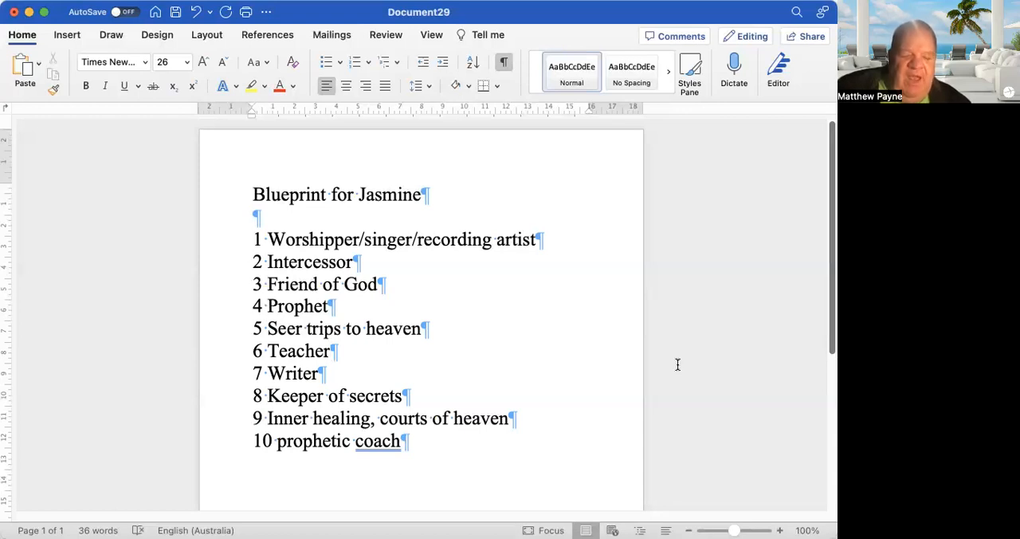
mouse_move(679, 367)
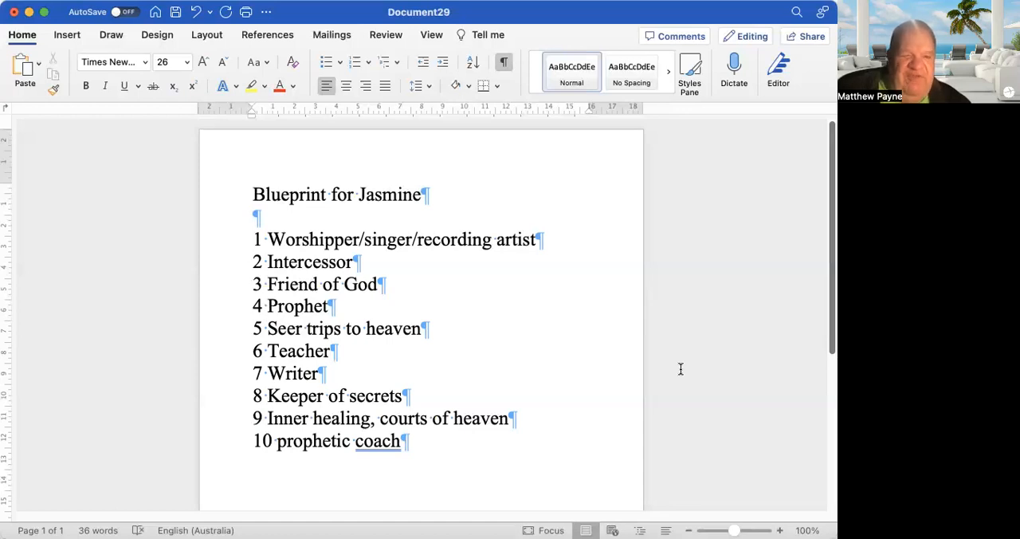
mouse_move(696, 378)
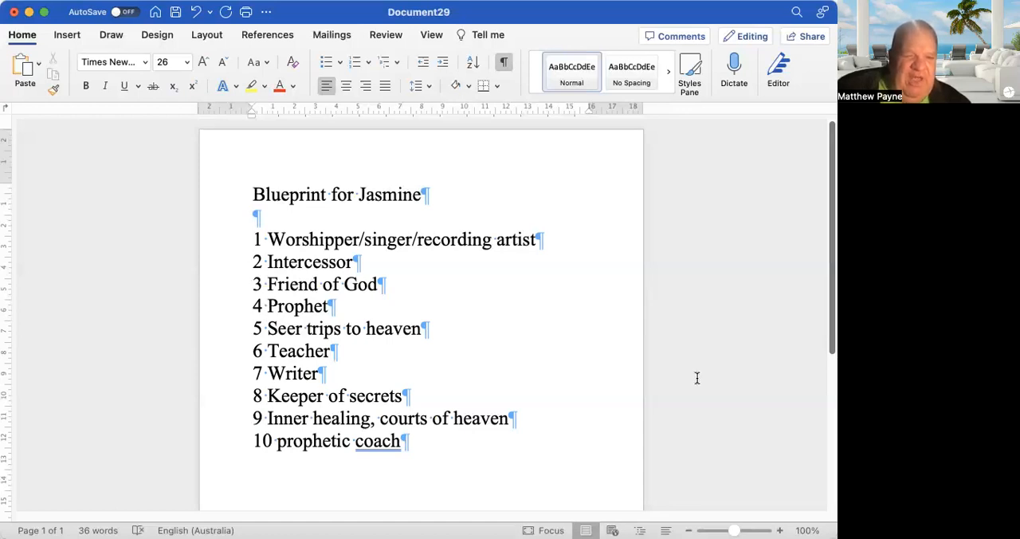
mouse_move(696, 380)
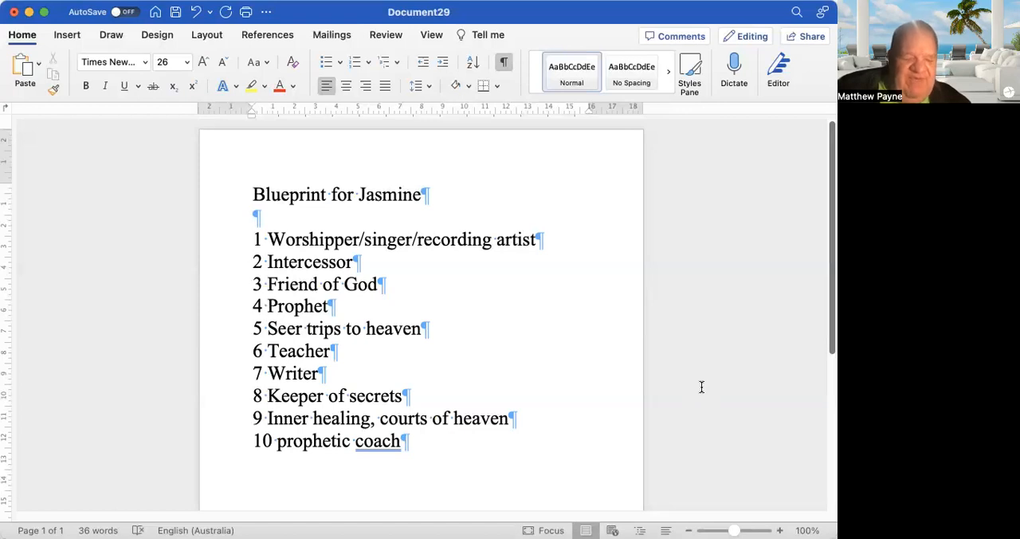
left_click(329, 351)
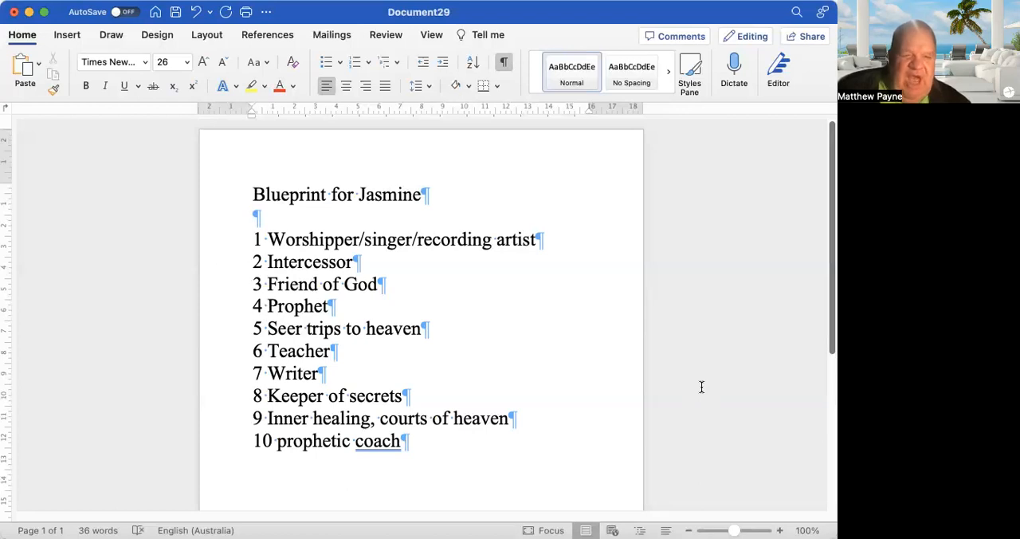
left_click(329, 351)
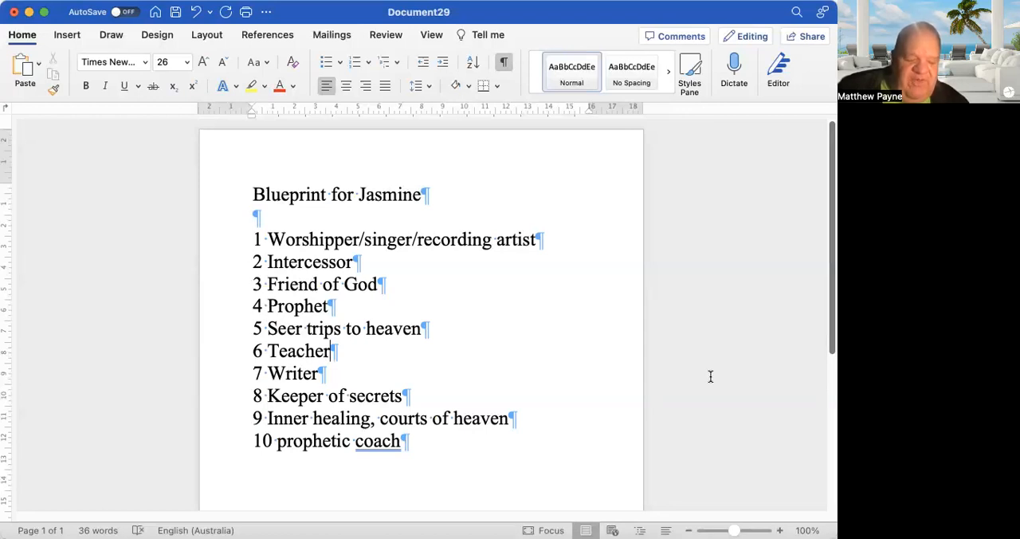
mouse_move(792, 435)
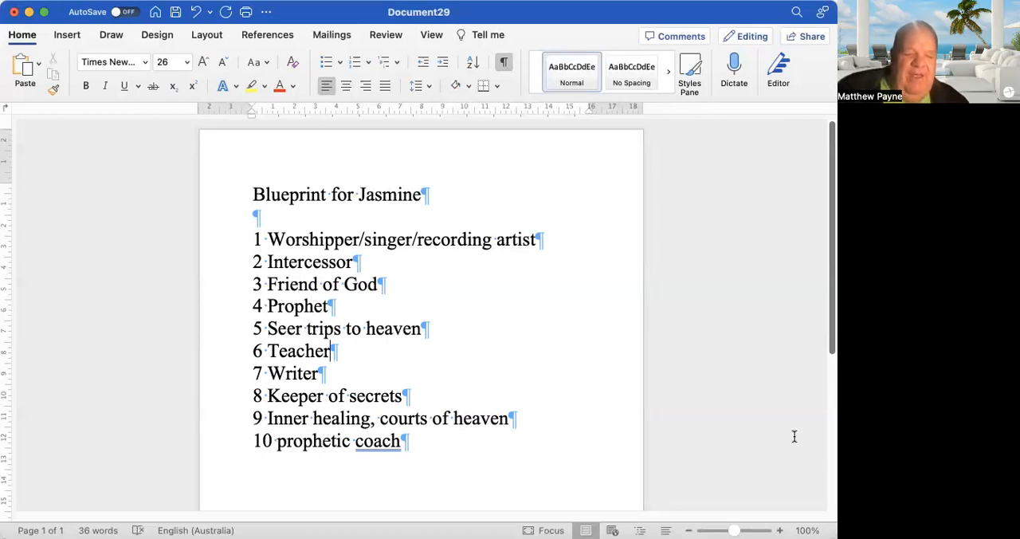
mouse_move(803, 430)
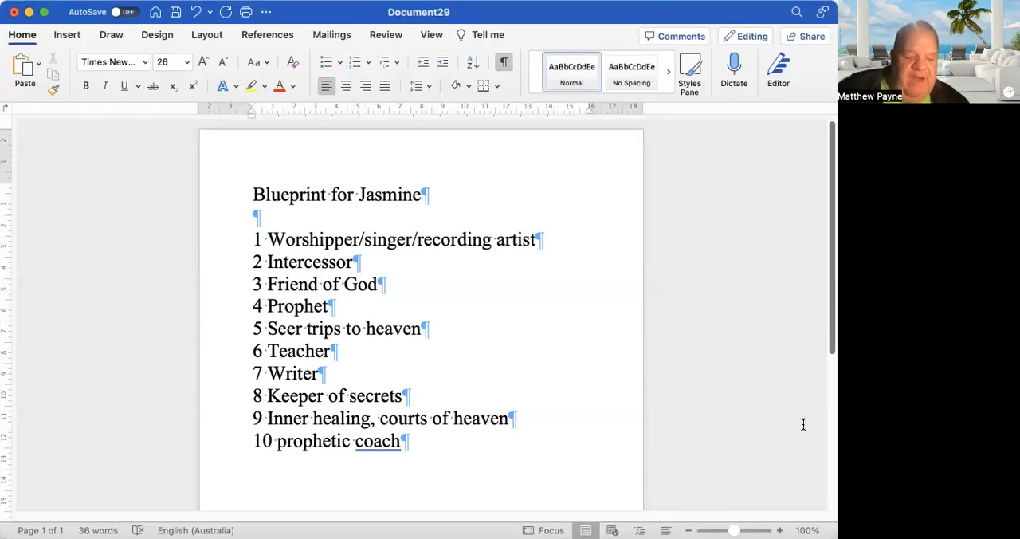
mouse_move(802, 413)
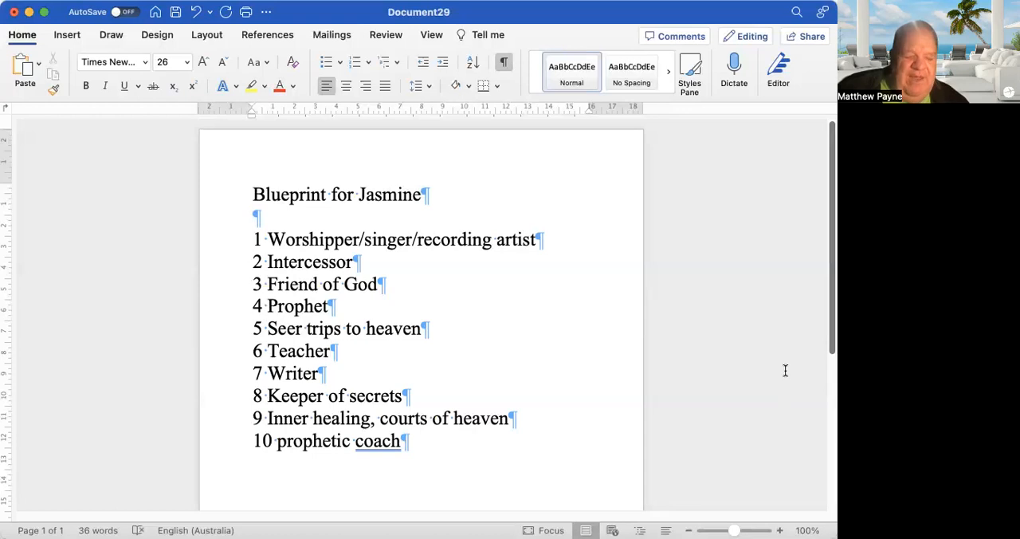
mouse_move(783, 365)
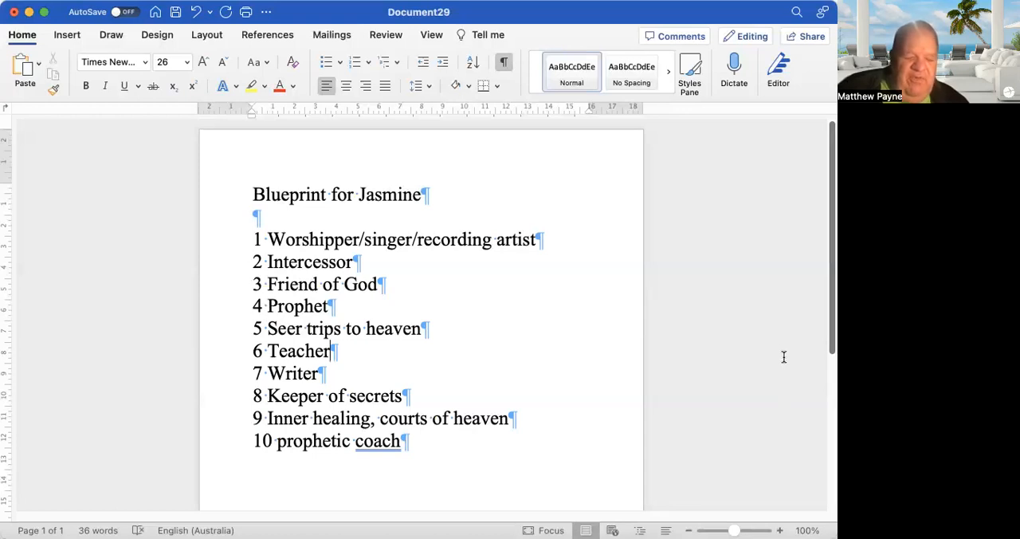
mouse_move(765, 339)
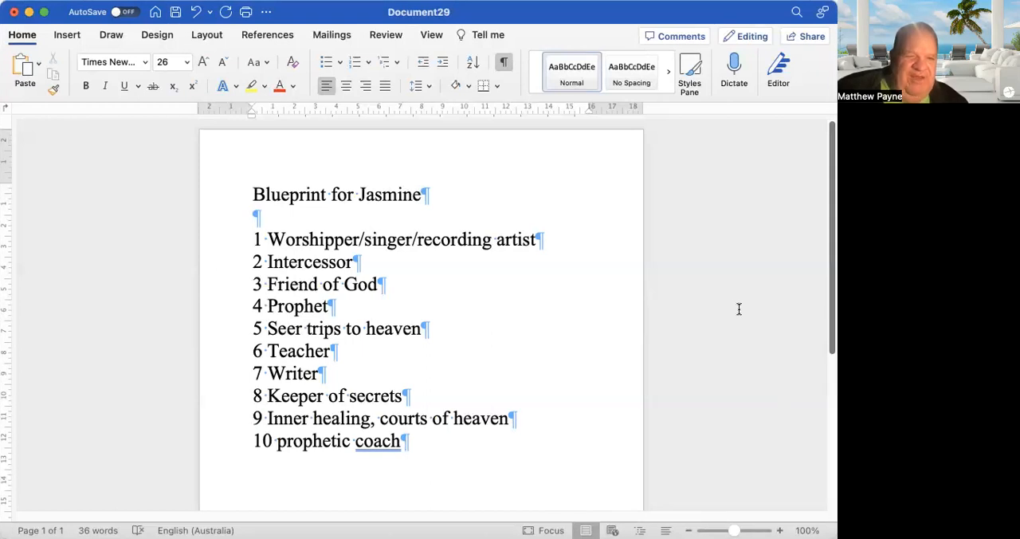
mouse_move(736, 291)
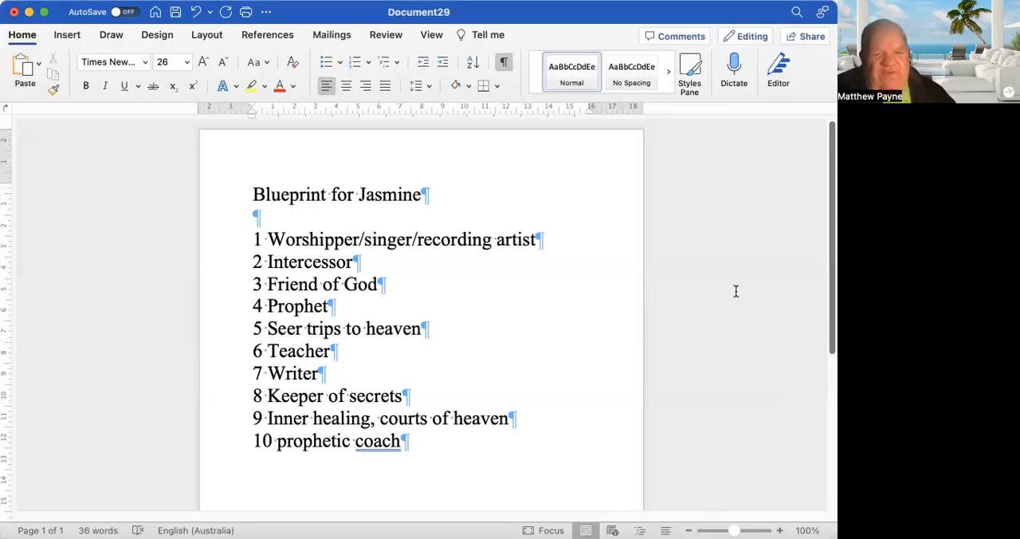
left_click(329, 350)
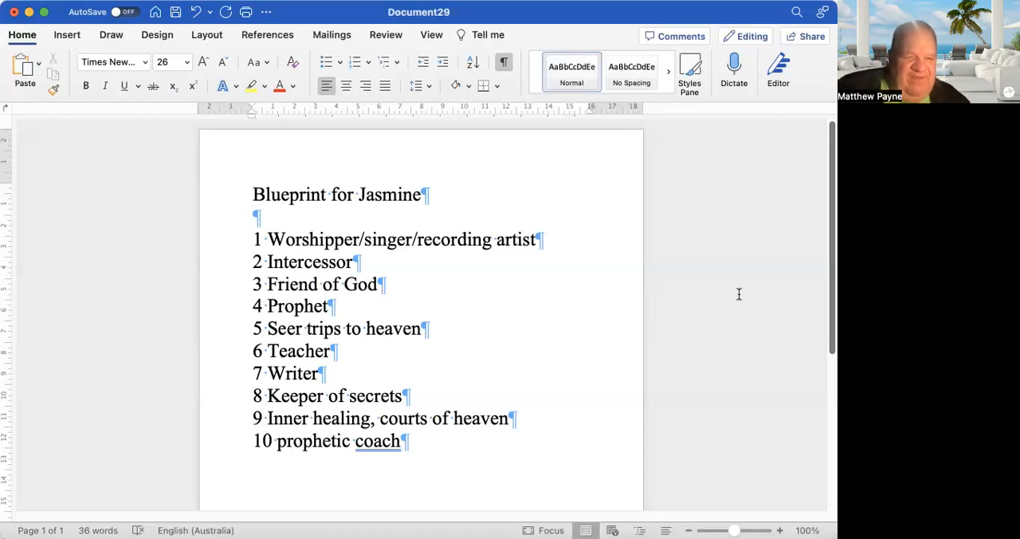
left_click(328, 351)
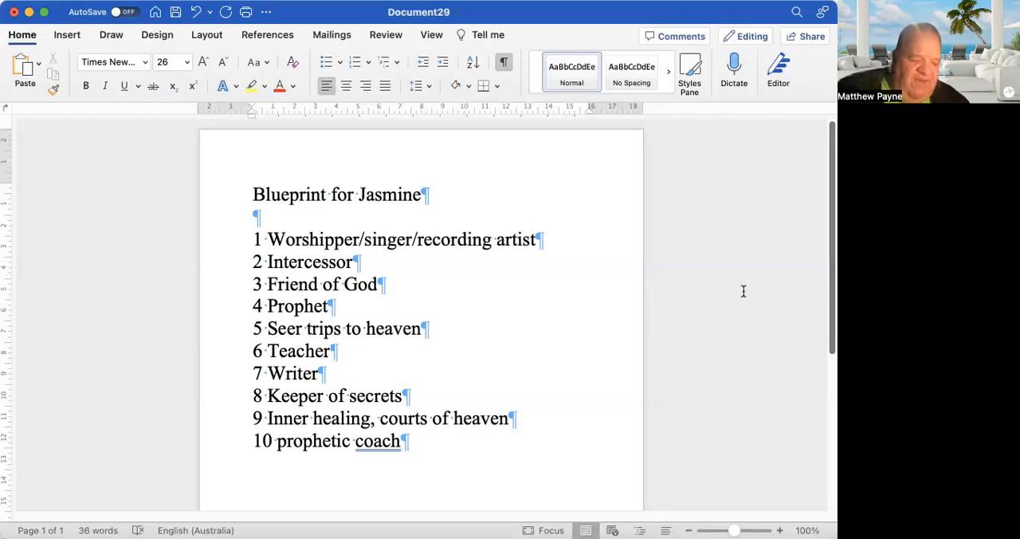
left_click(329, 350)
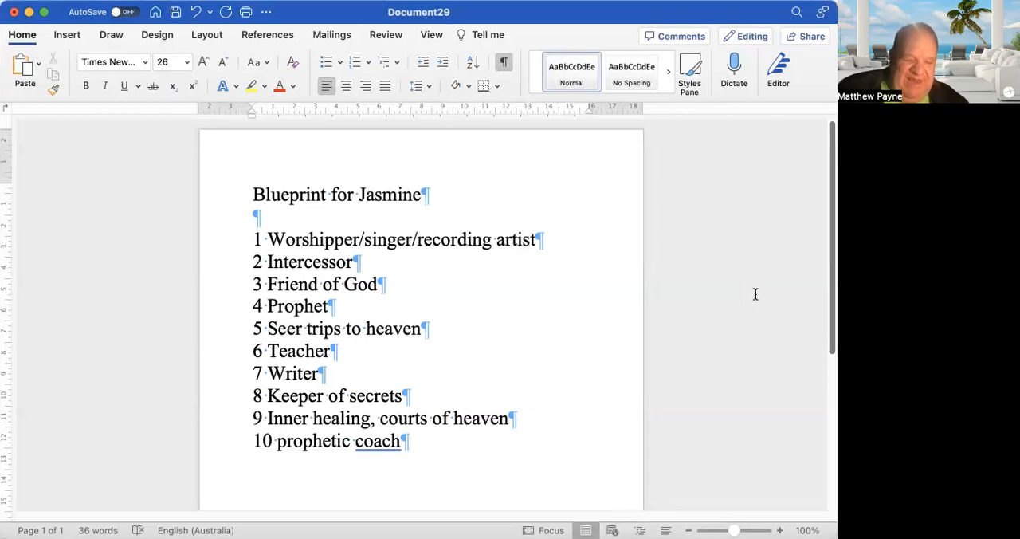
mouse_move(755, 290)
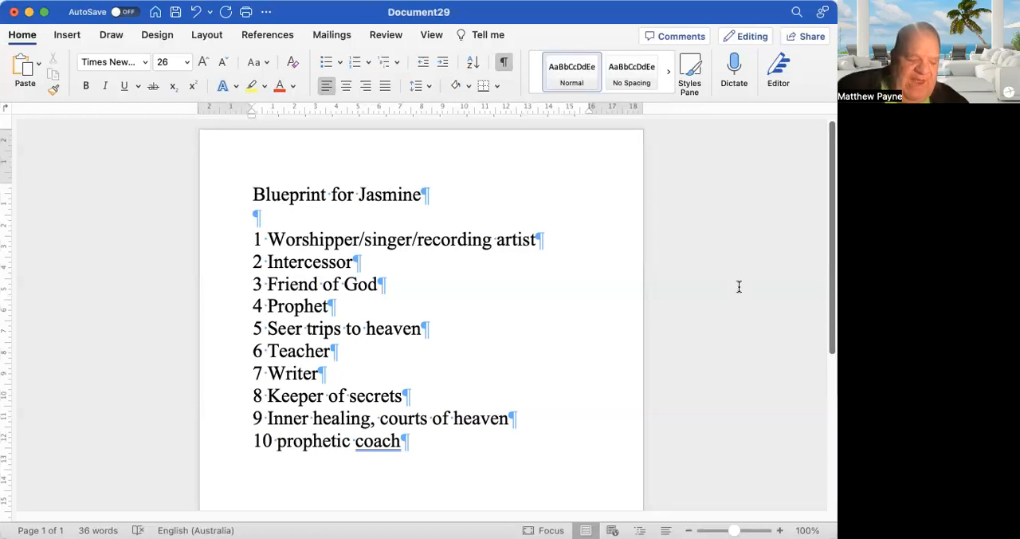
left_click(329, 350)
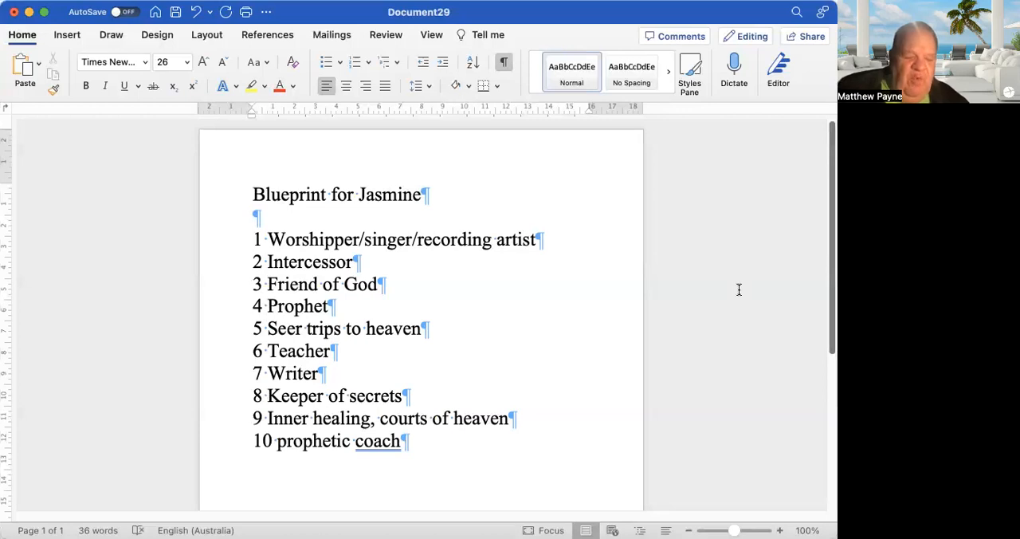
left_click(329, 350)
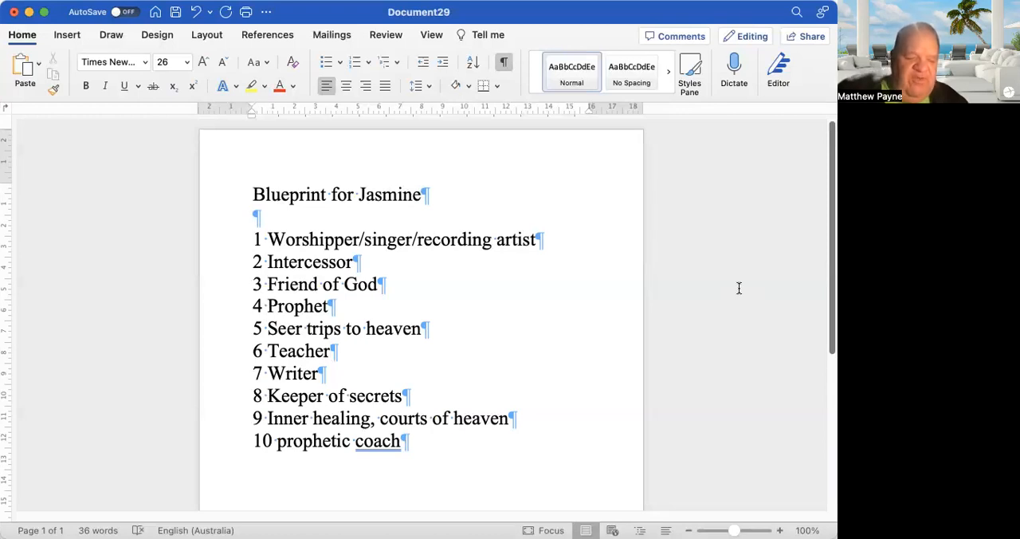
left_click(329, 351)
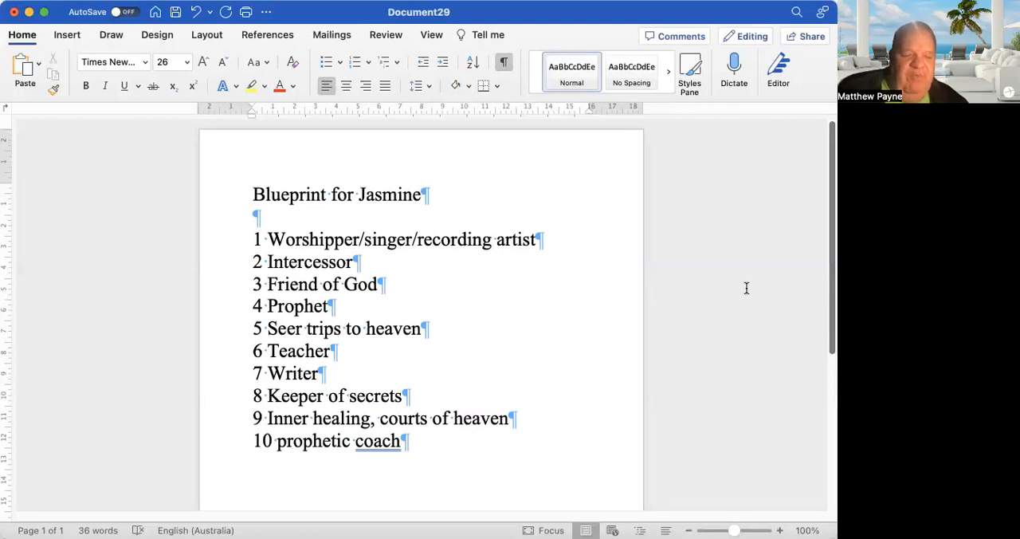
left_click(329, 351)
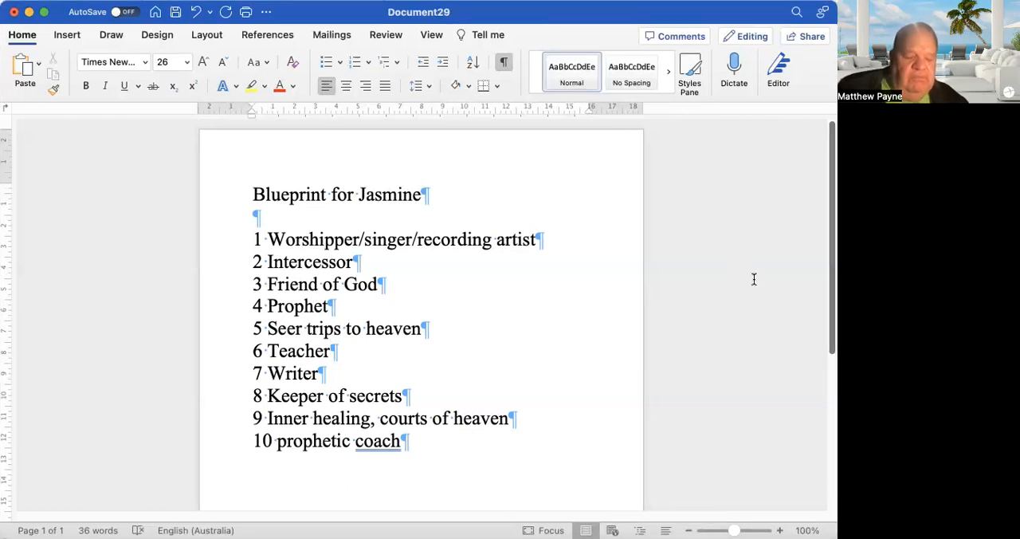
mouse_move(750, 276)
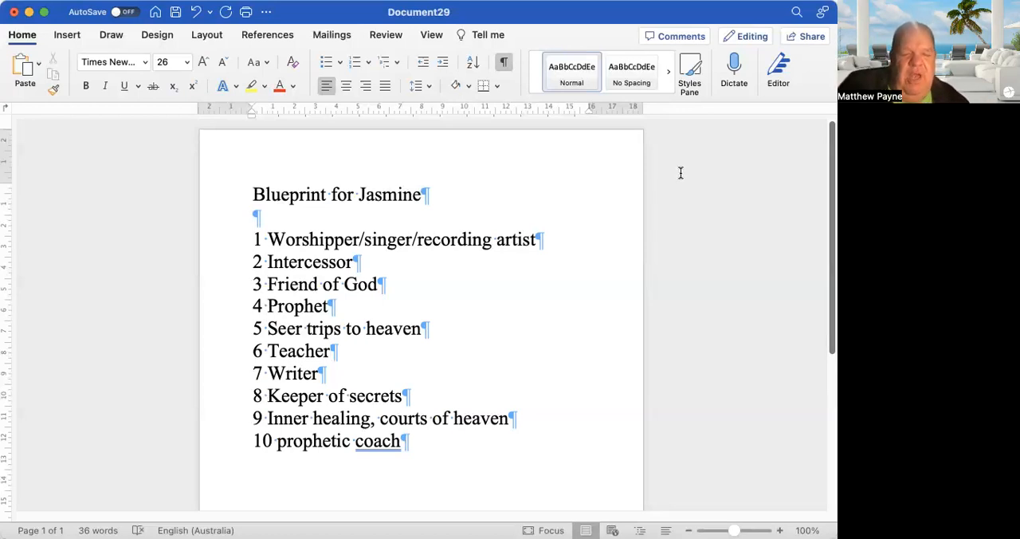
mouse_move(684, 172)
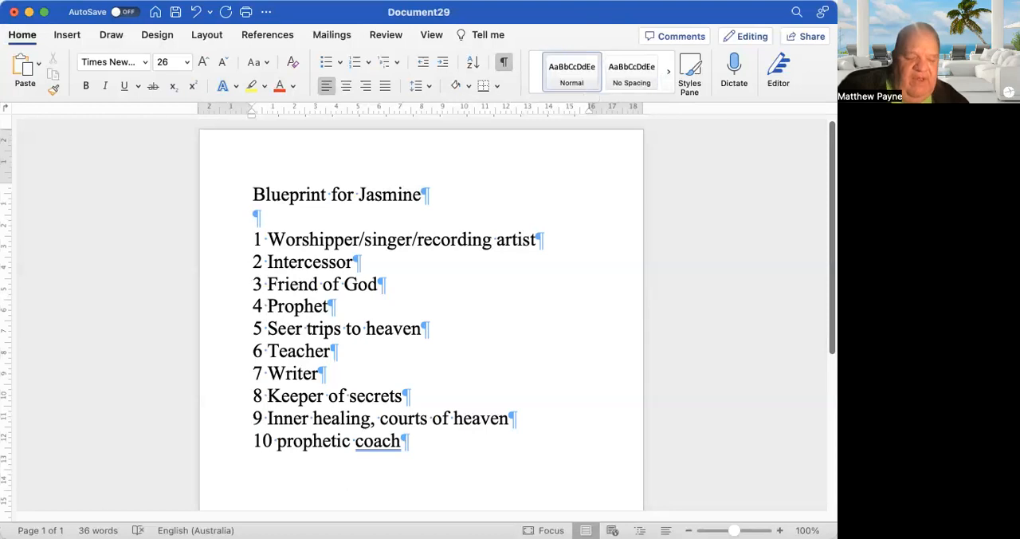
left_click(331, 351)
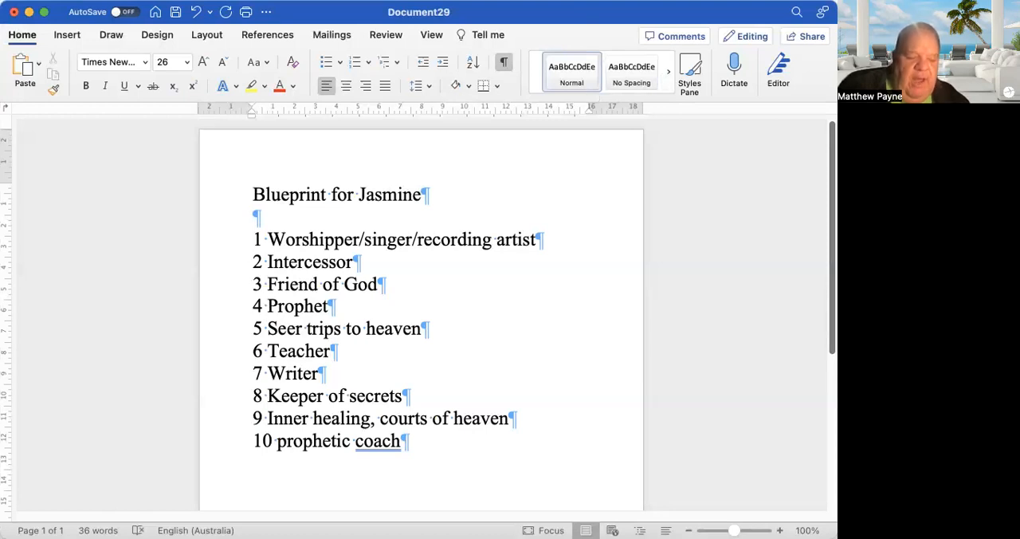
left_click(329, 350)
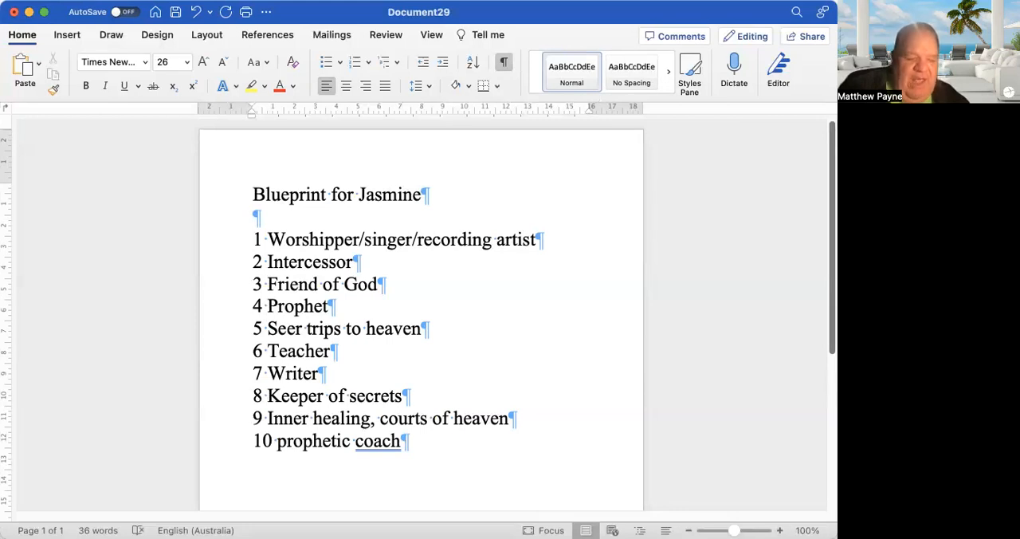
left_click(330, 350)
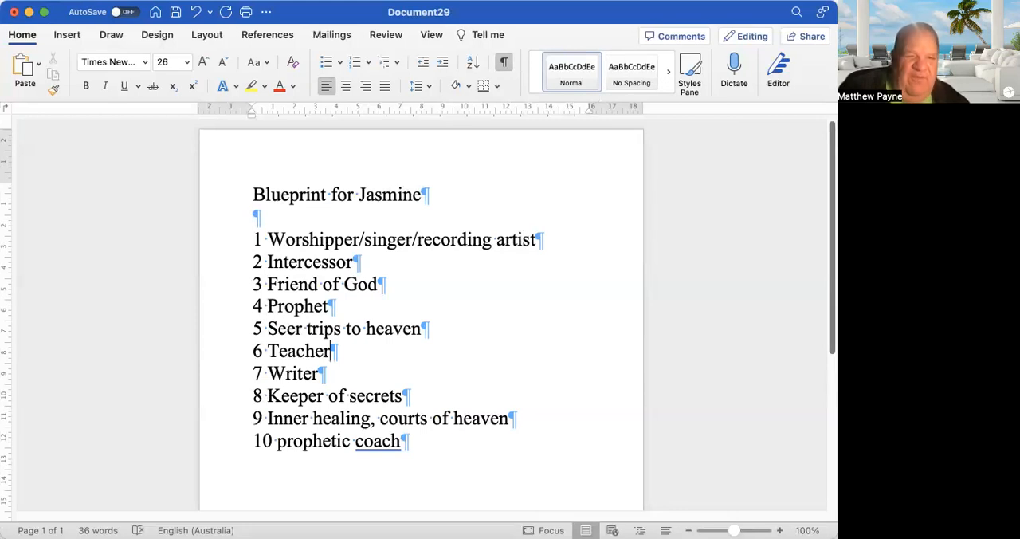